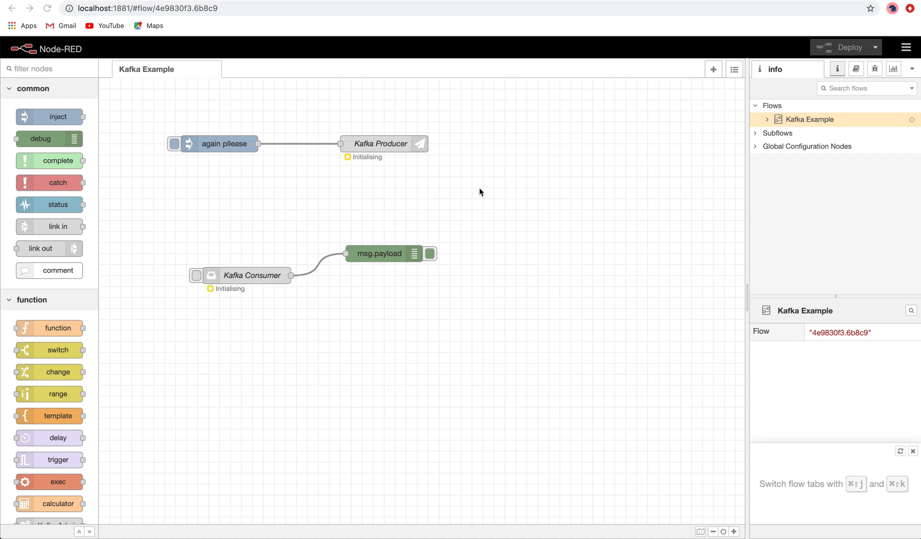
pyautogui.moveTo(97, 27)
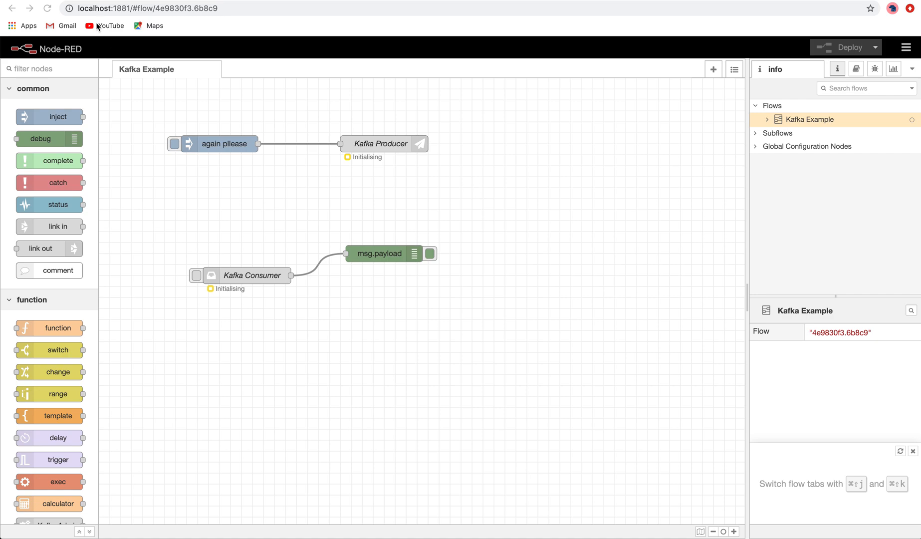
# - Open the Node-RED projects tutorial and browse the help, dashboard and info sidebar panels
pyautogui.click(104, 25)
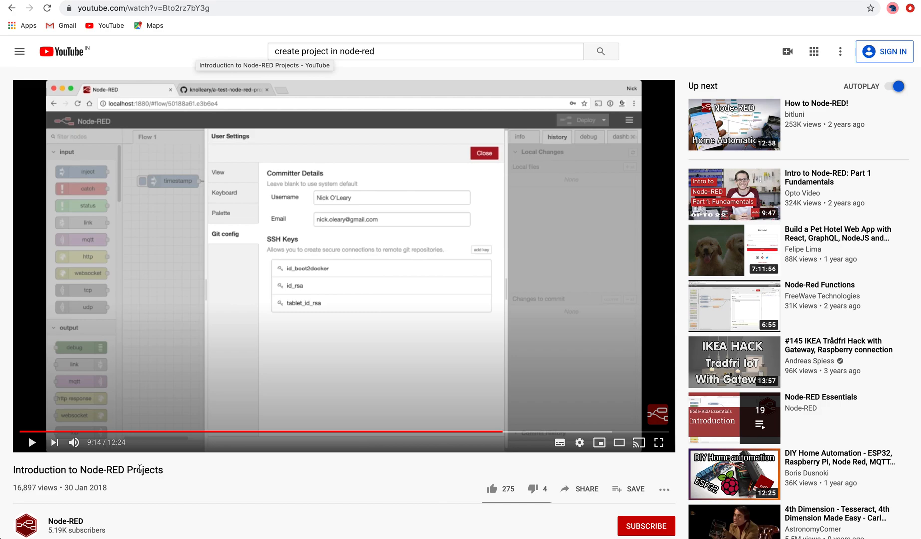
pyautogui.moveTo(154, 377)
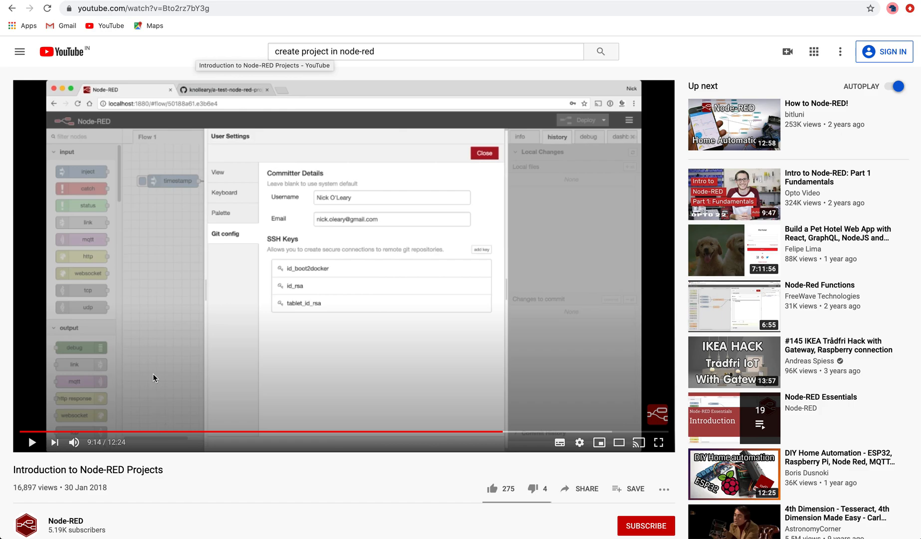
pyautogui.moveTo(179, 356)
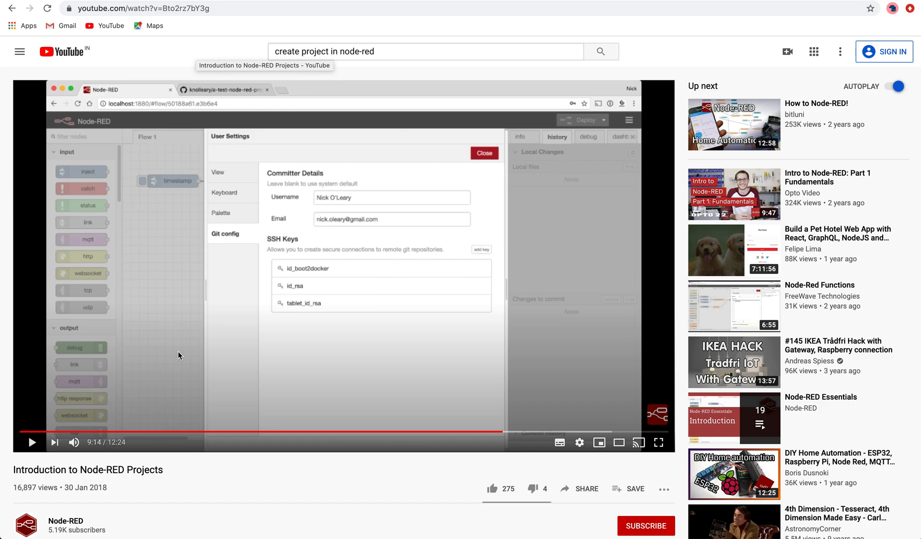
pyautogui.moveTo(271, 165)
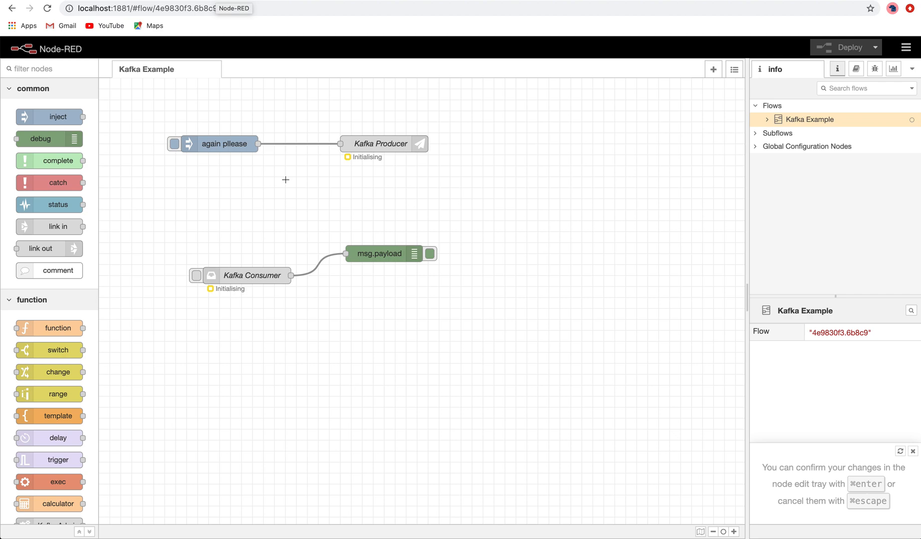
pyautogui.moveTo(550, 145)
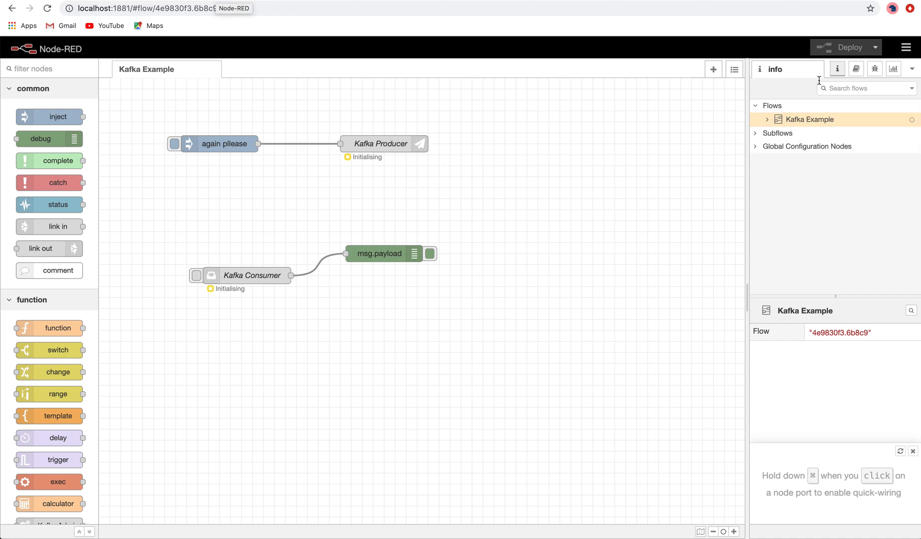
pyautogui.moveTo(837, 69)
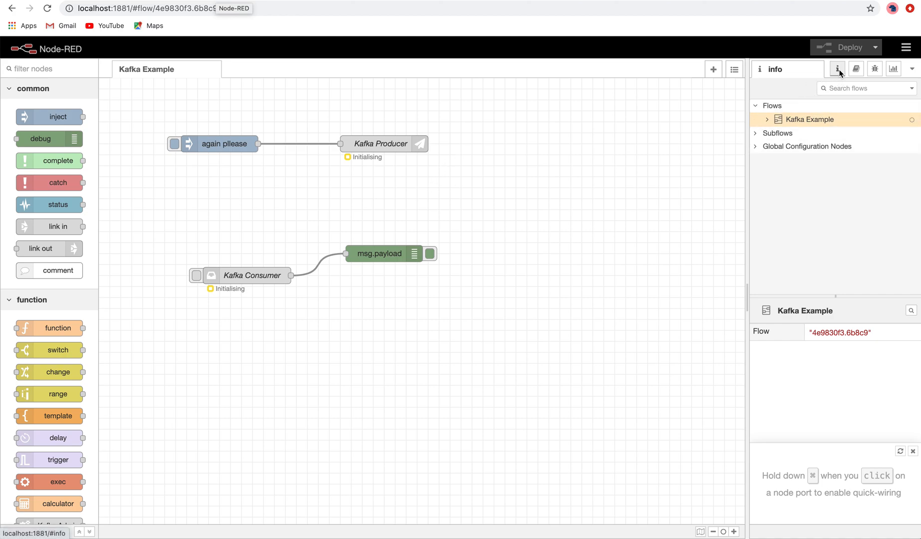
pyautogui.click(855, 69)
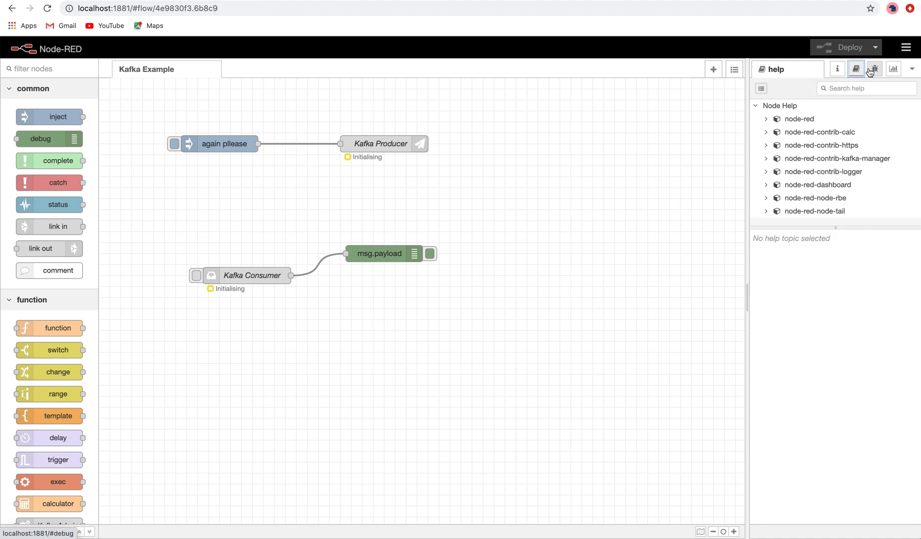
pyautogui.click(893, 68)
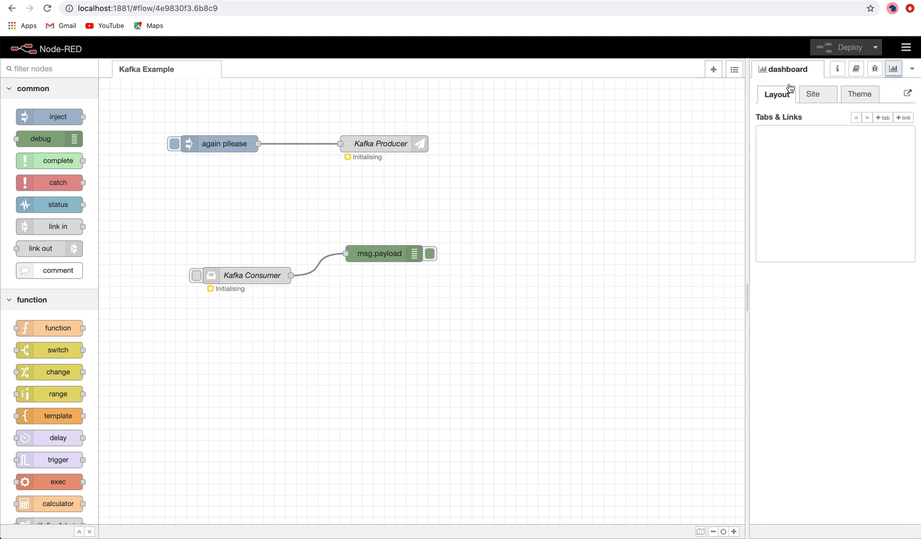
pyautogui.click(836, 69)
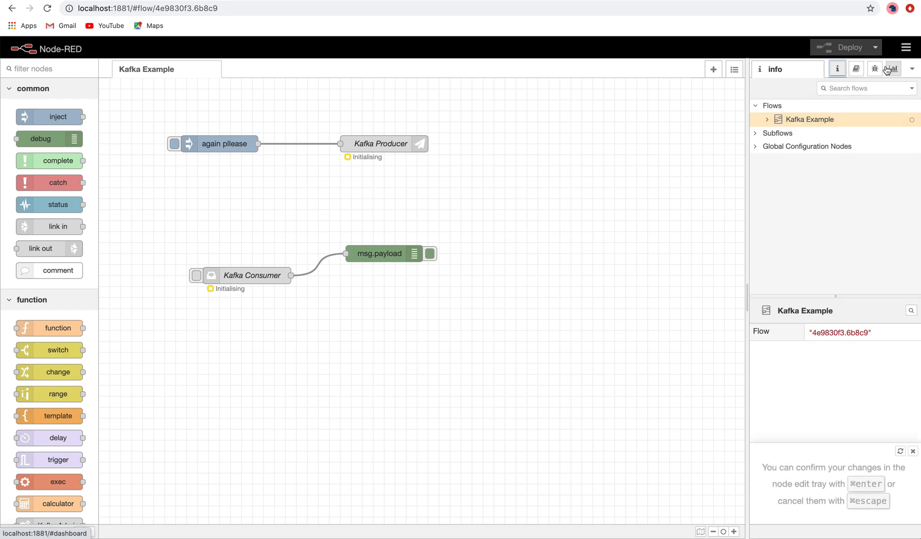
pyautogui.moveTo(891, 69)
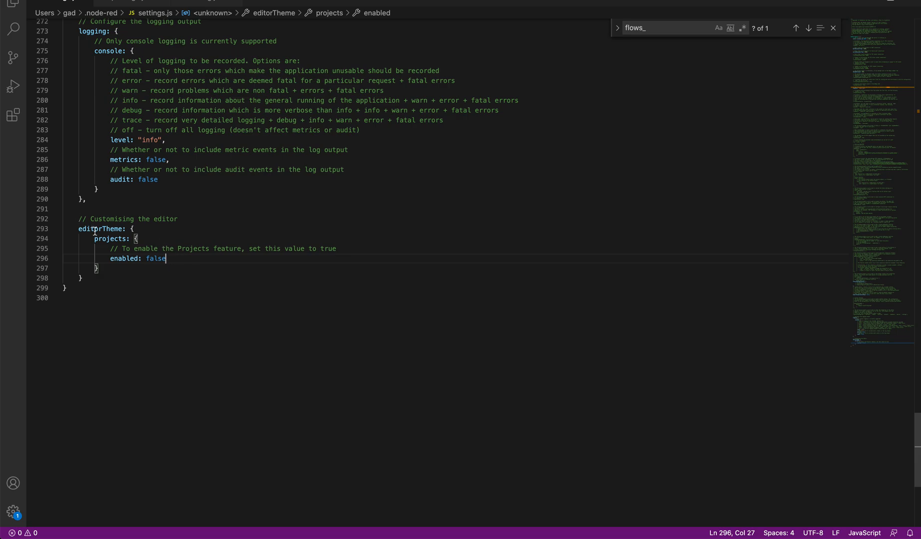
# - Change the projects enabled value in settings.js from false to true
pyautogui.press('BackSpace')
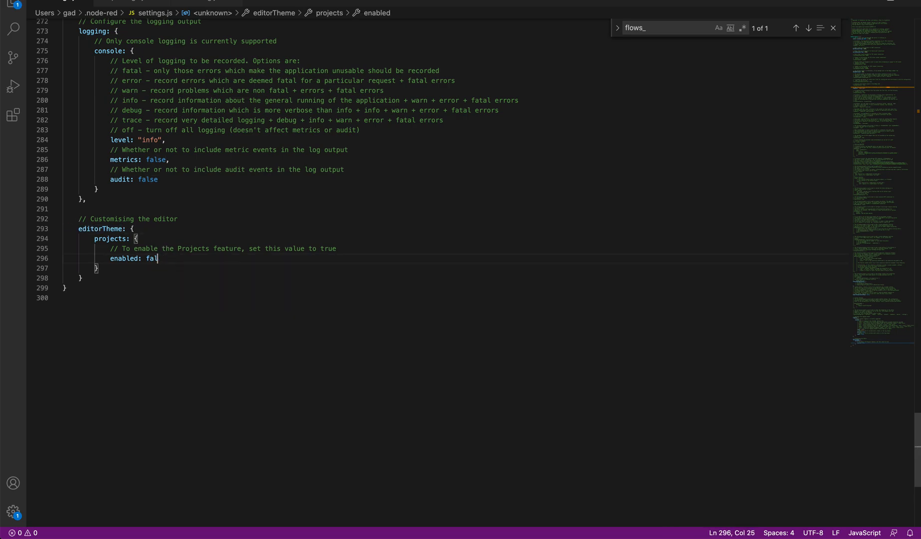
pyautogui.write('rue')
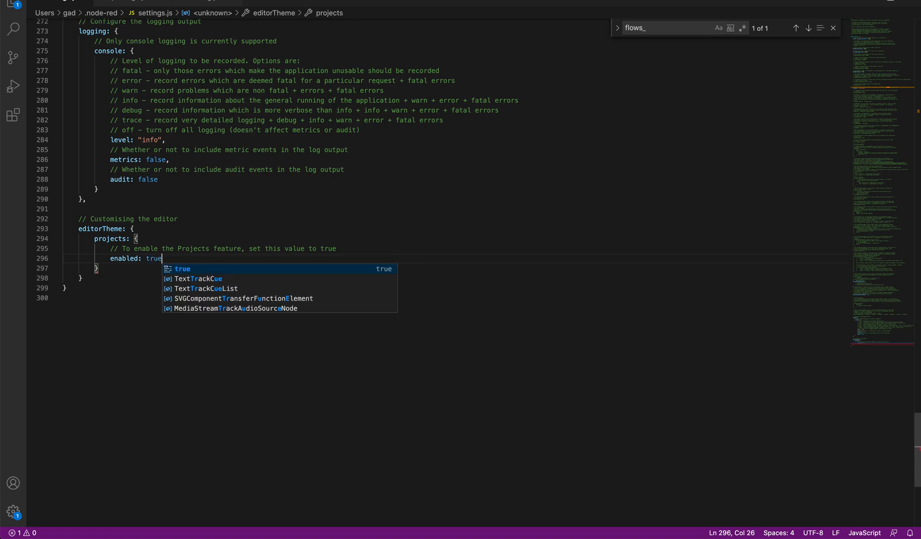
pyautogui.write('s')
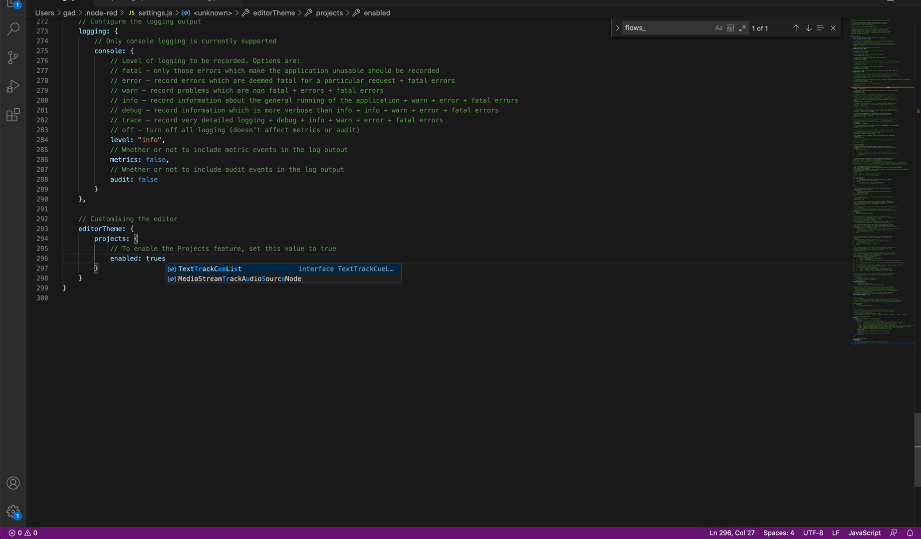
pyautogui.press('backspace')
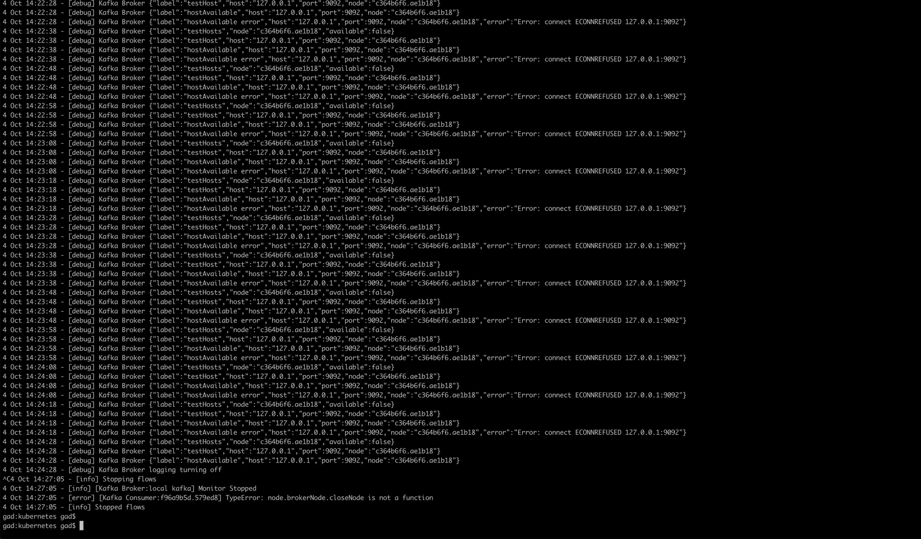
# - Relaunch the Node-RED server by running node-red in the terminal
pyautogui.write('node-red')
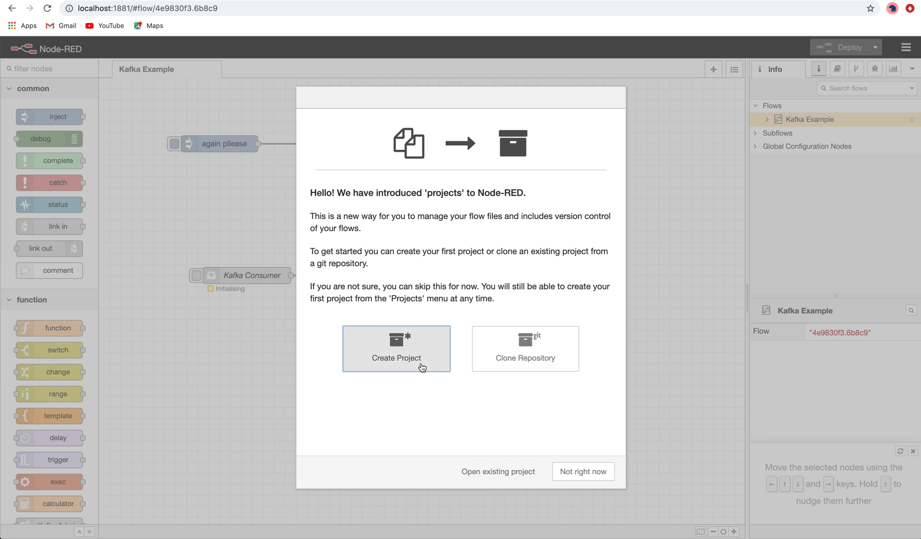
# - Start a new project and accept the existing Git username and email
pyautogui.click(396, 348)
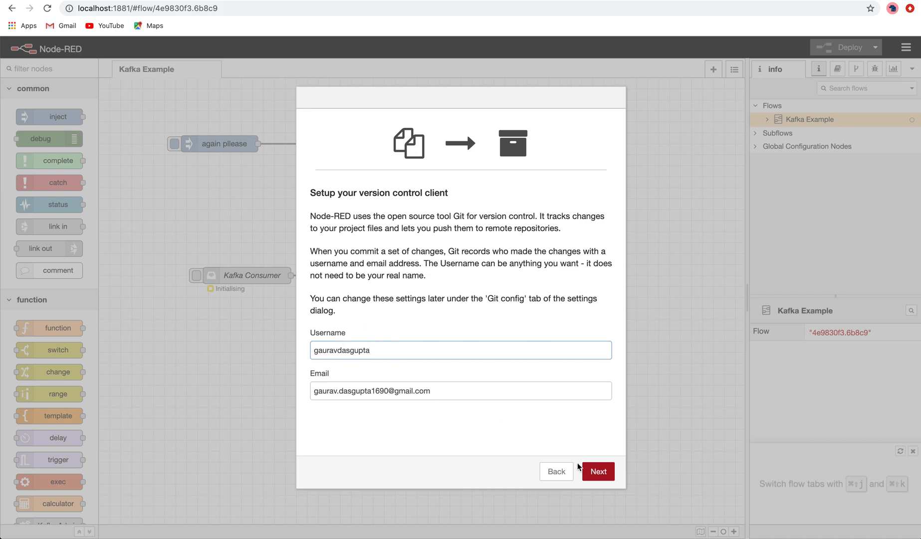
pyautogui.click(597, 471)
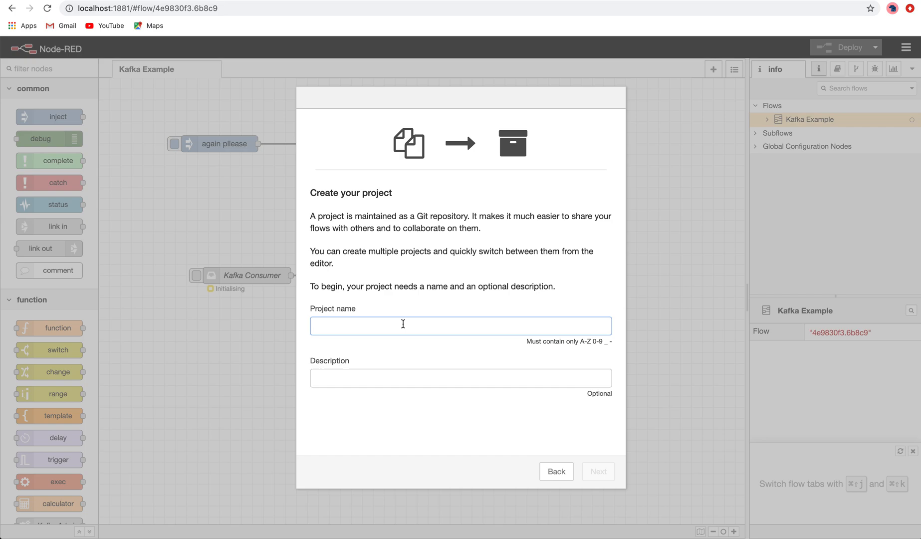
# - Name the project node-red-fullstack-dev-logs using the autocomplete suggestion
pyautogui.write('nodered')
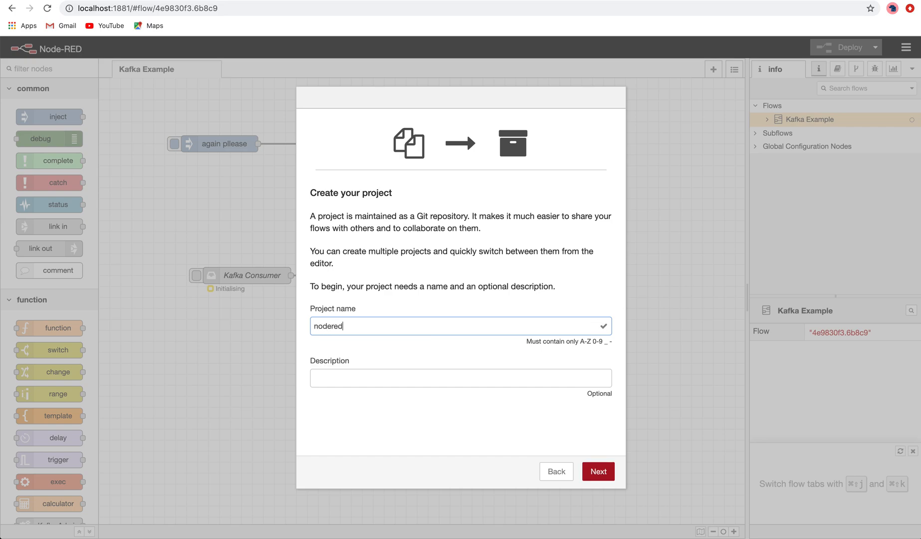
pyautogui.write('node-r')
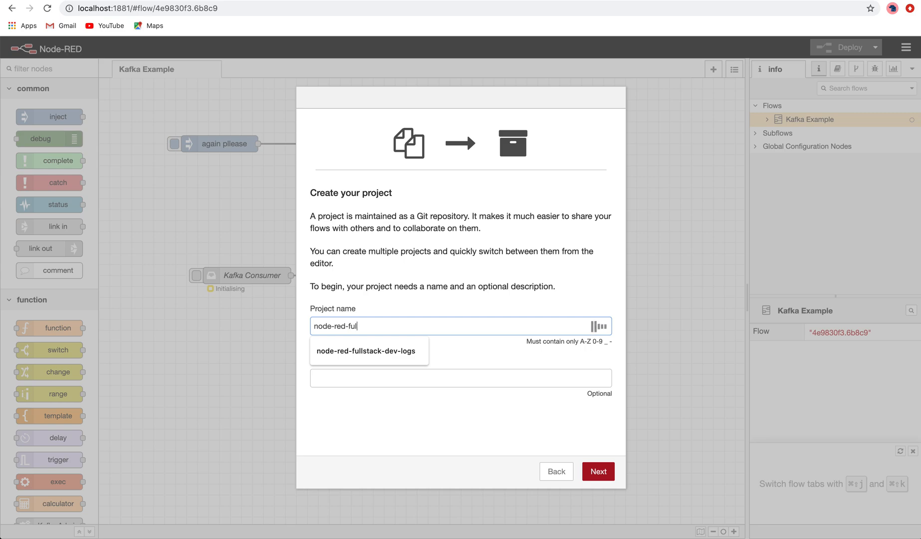
pyautogui.click(364, 351)
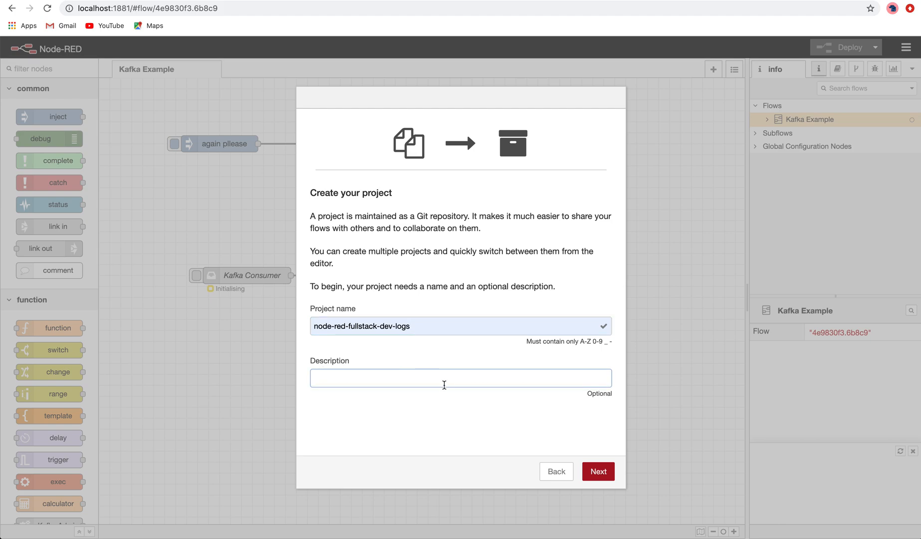
# - Describe the project as where all YouTube channel progress will be available, and continue
pyautogui.write('all th')
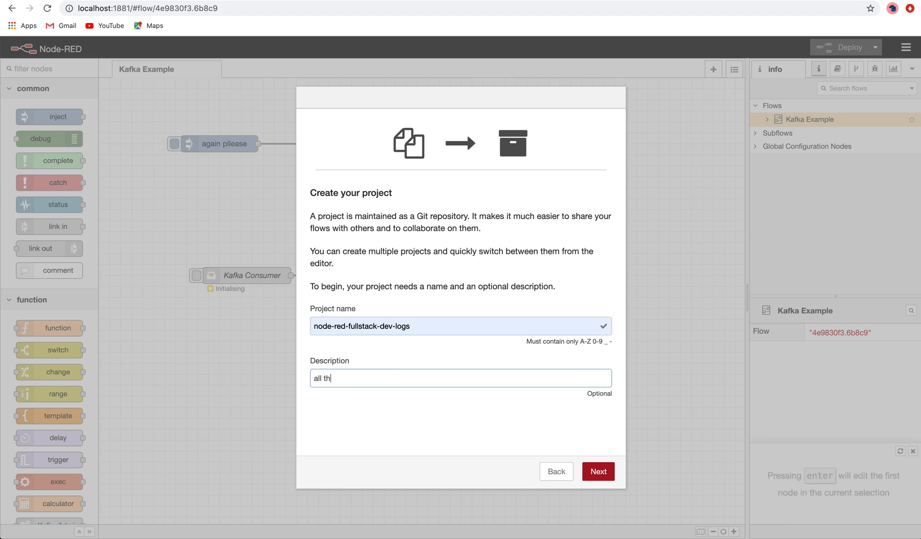
pyautogui.write('e pr')
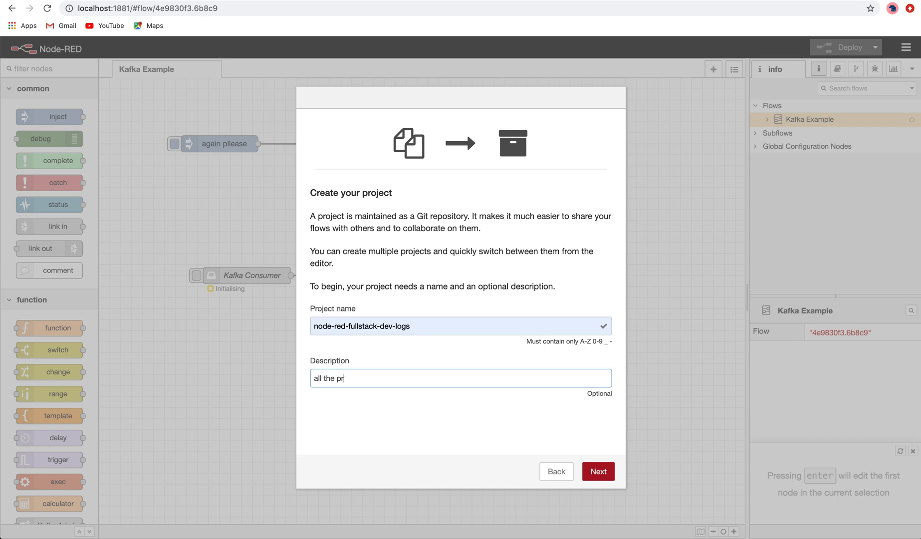
pyautogui.write('ogress')
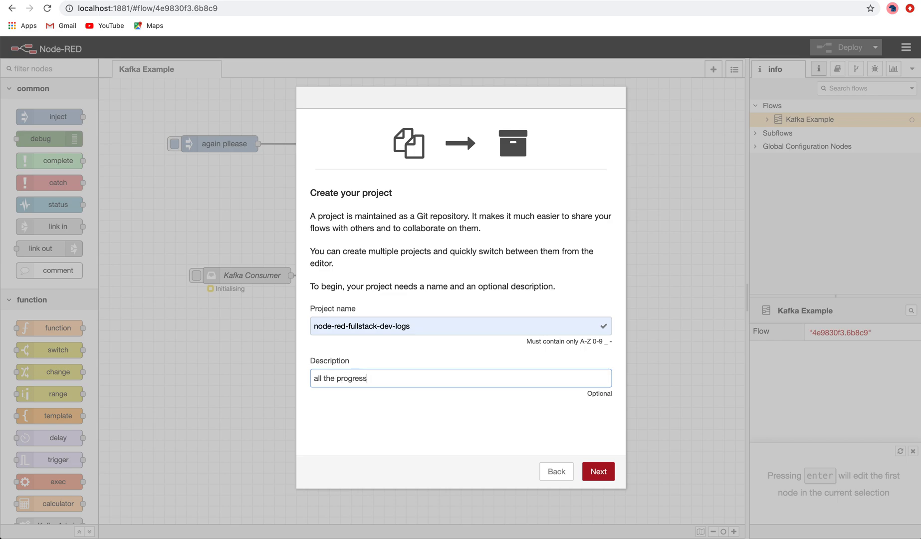
pyautogui.write('made on')
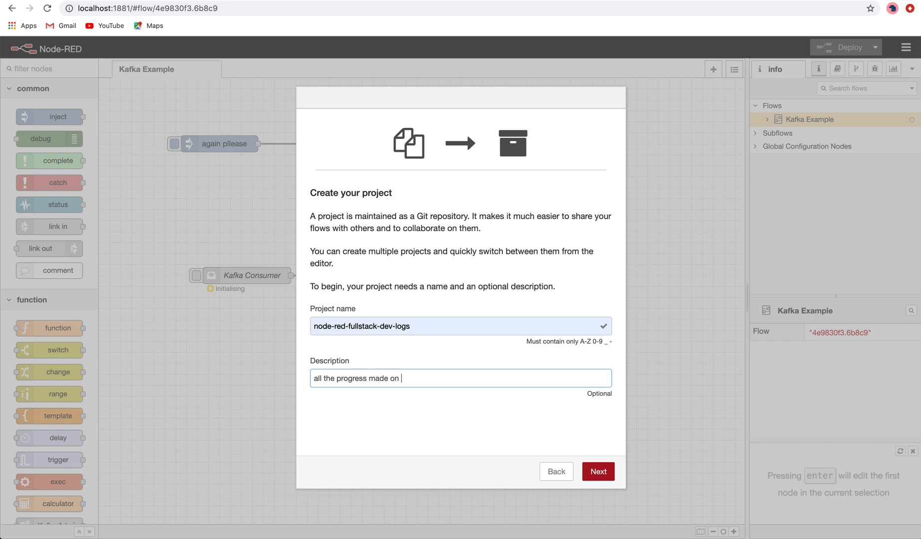
pyautogui.write('youtube c')
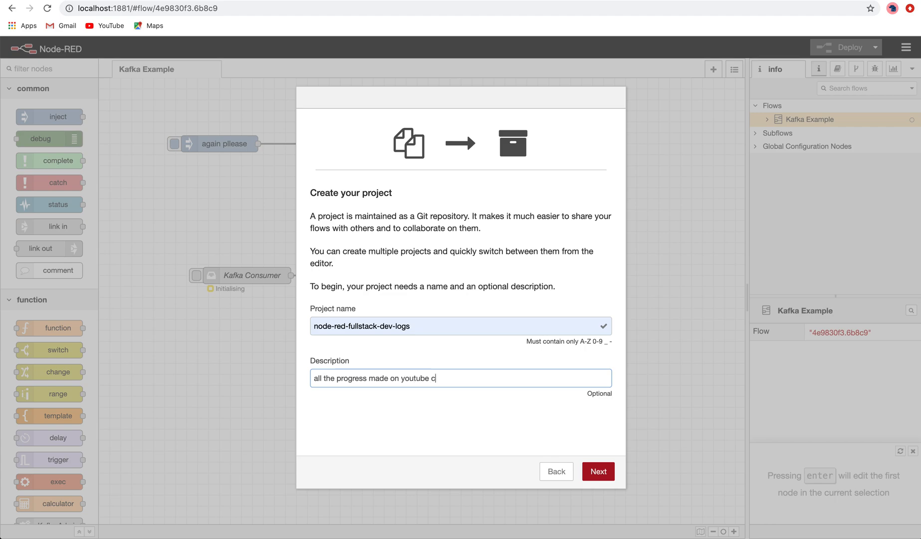
pyautogui.write('hannel will')
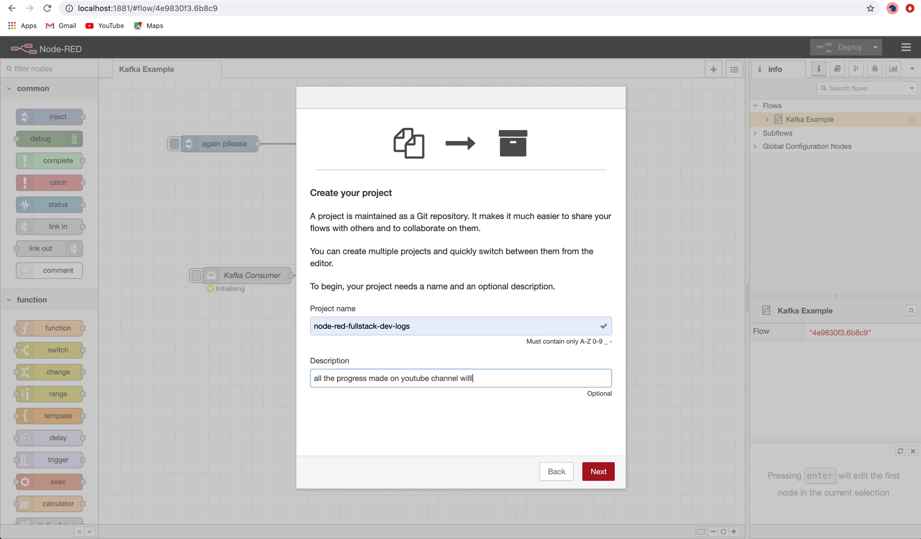
pyautogui.write('be')
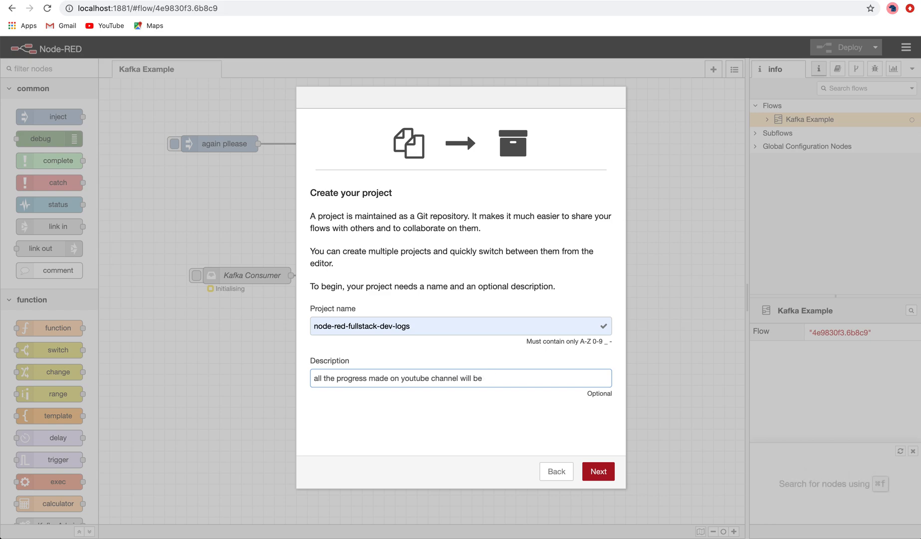
pyautogui.write('available her')
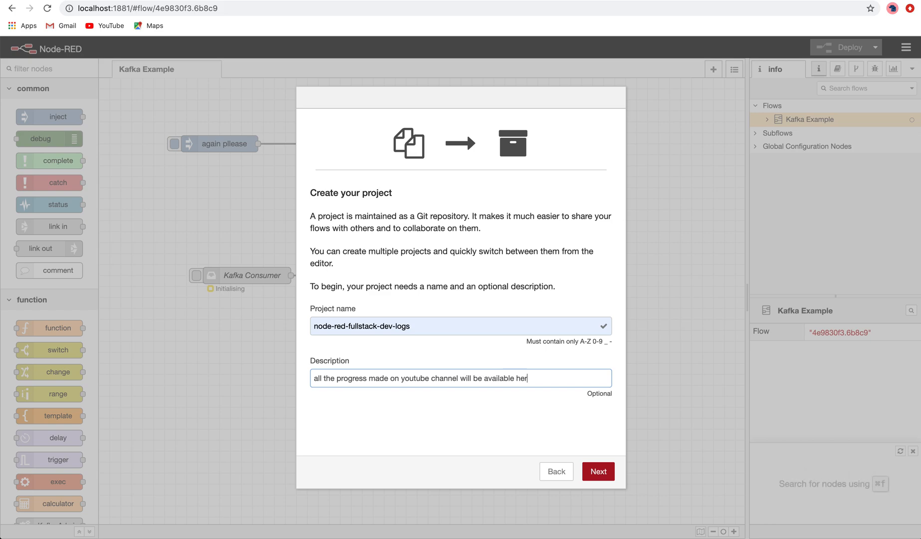
pyautogui.click(598, 470)
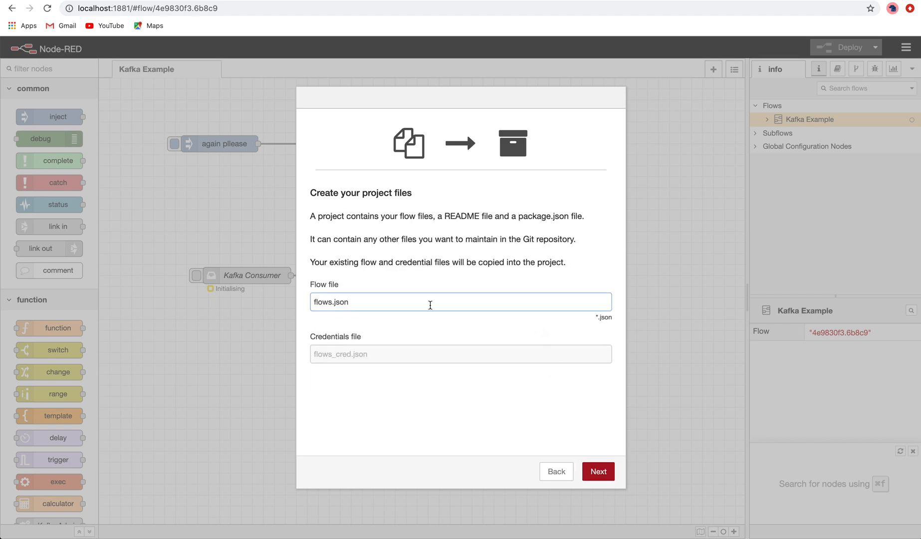
pyautogui.moveTo(383, 302)
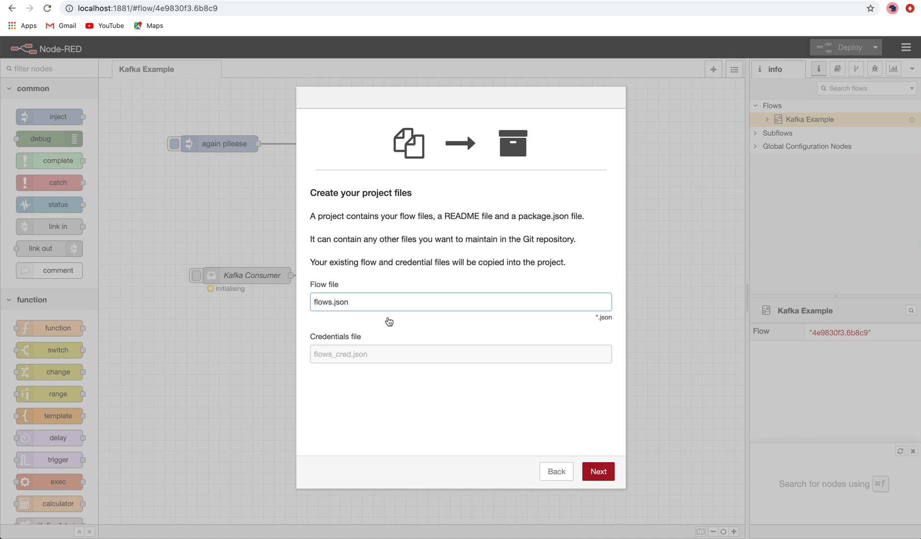
pyautogui.moveTo(424, 335)
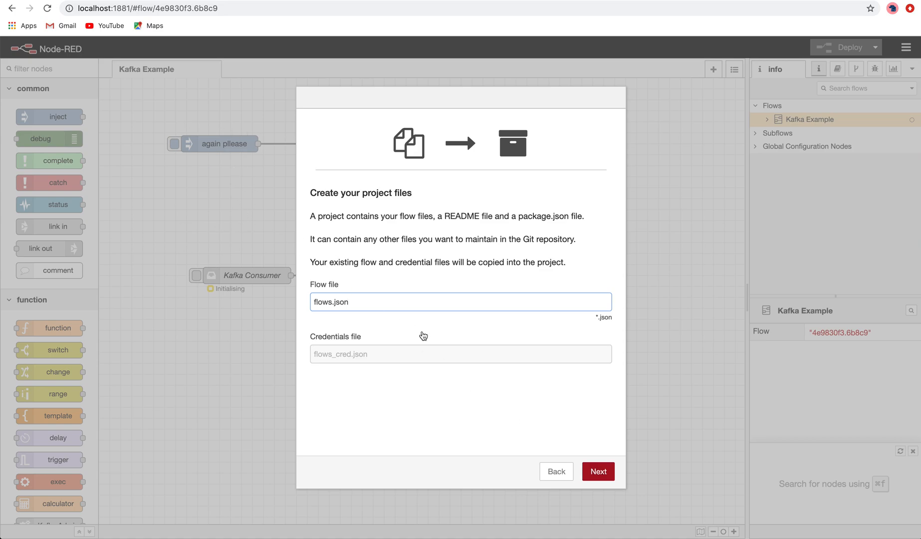
# - Keep the default flow file, disable credentials encryption, and create the project
pyautogui.click(597, 471)
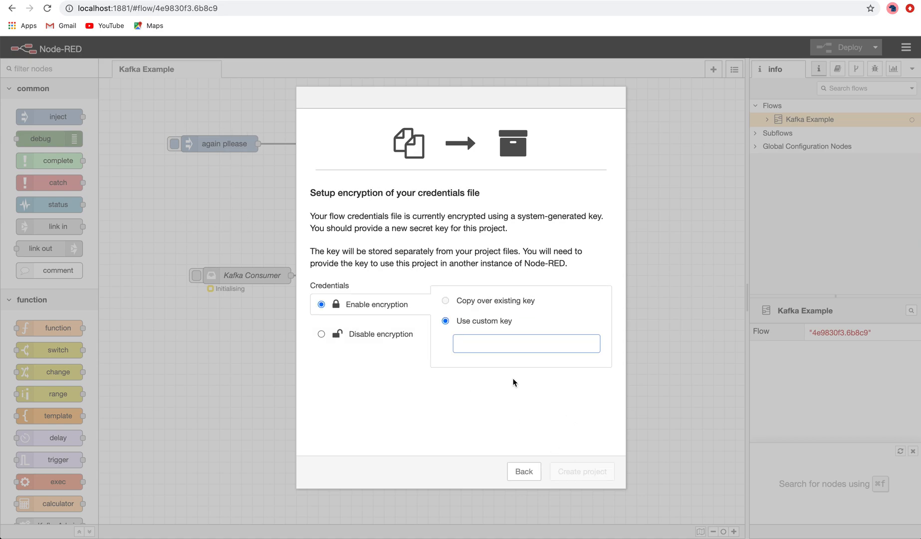
pyautogui.moveTo(367, 297)
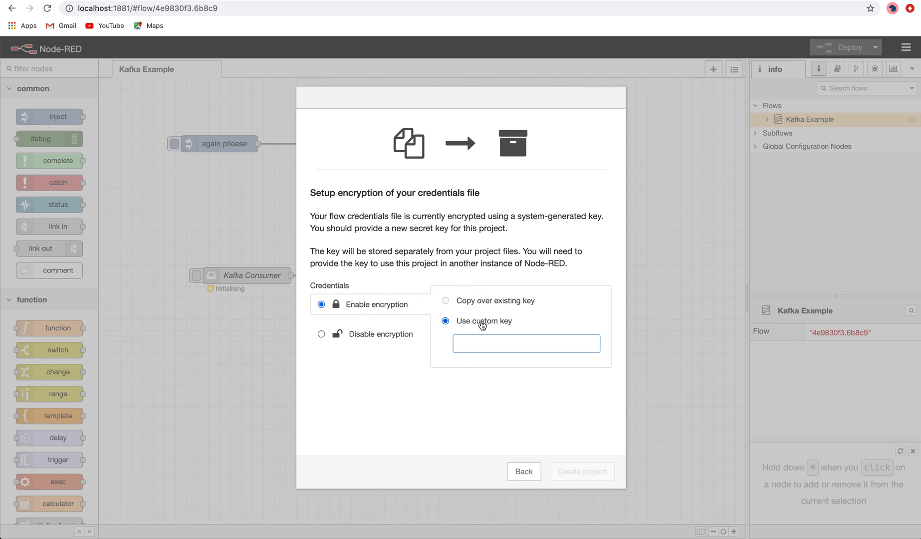
pyautogui.moveTo(378, 341)
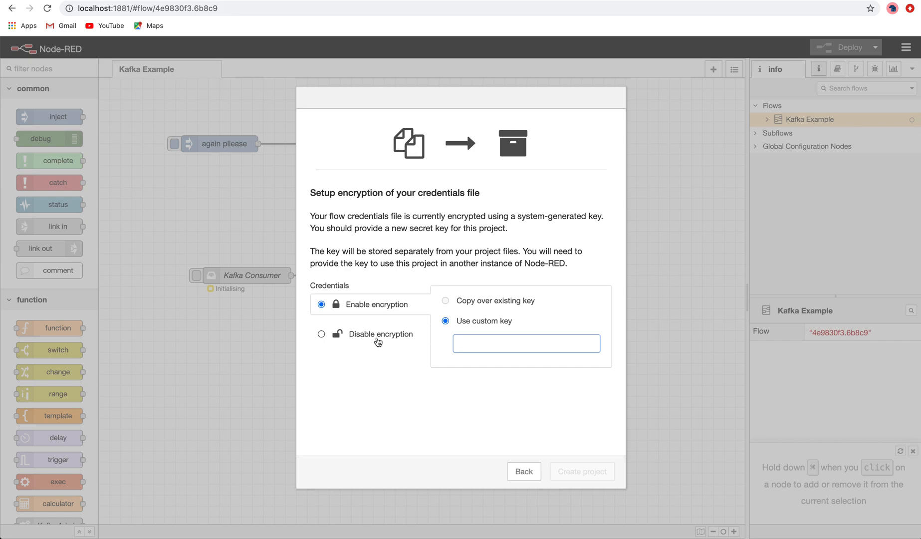
pyautogui.click(322, 333)
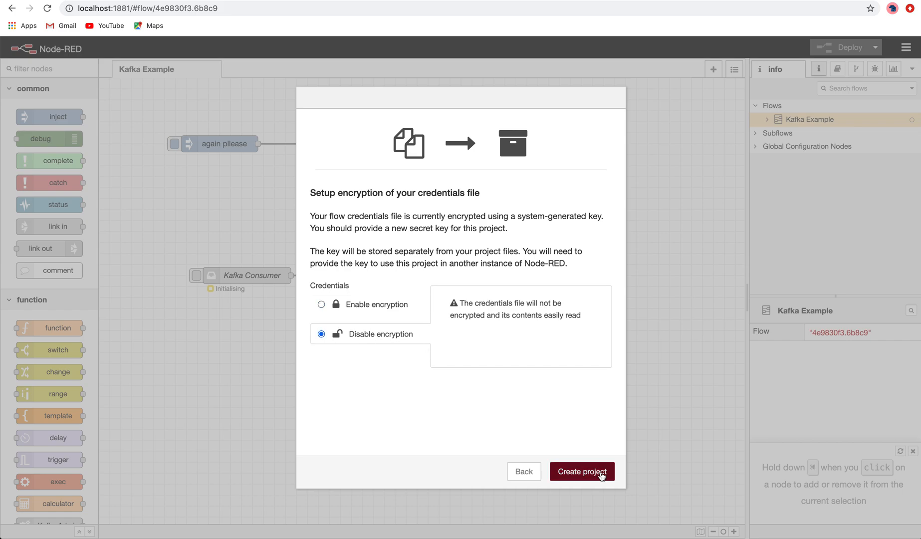
pyautogui.click(582, 471)
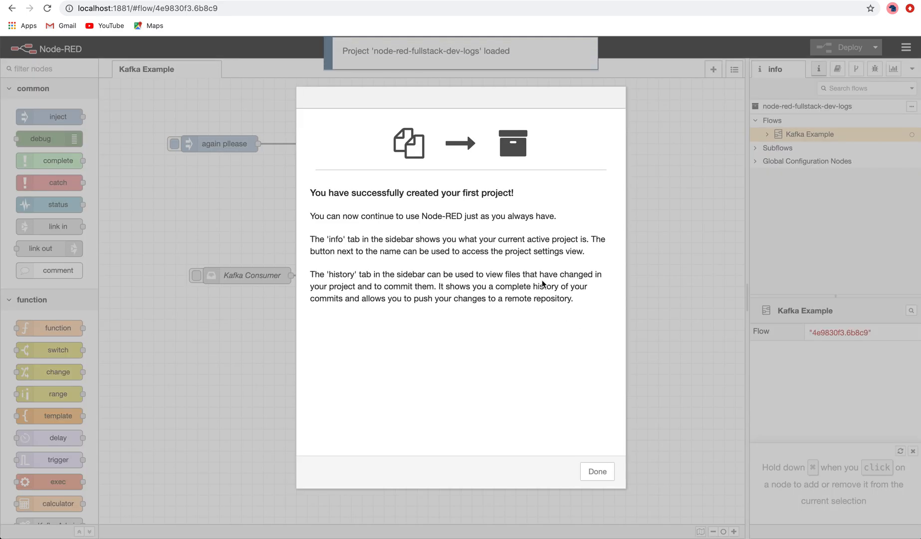
pyautogui.moveTo(567, 224)
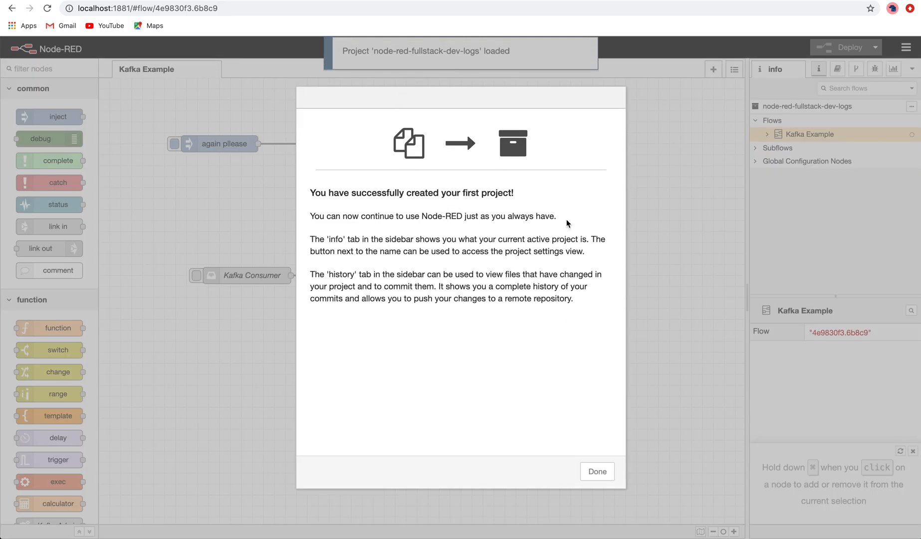
# - Close the project-created message and show the Project History sidebar
pyautogui.click(596, 471)
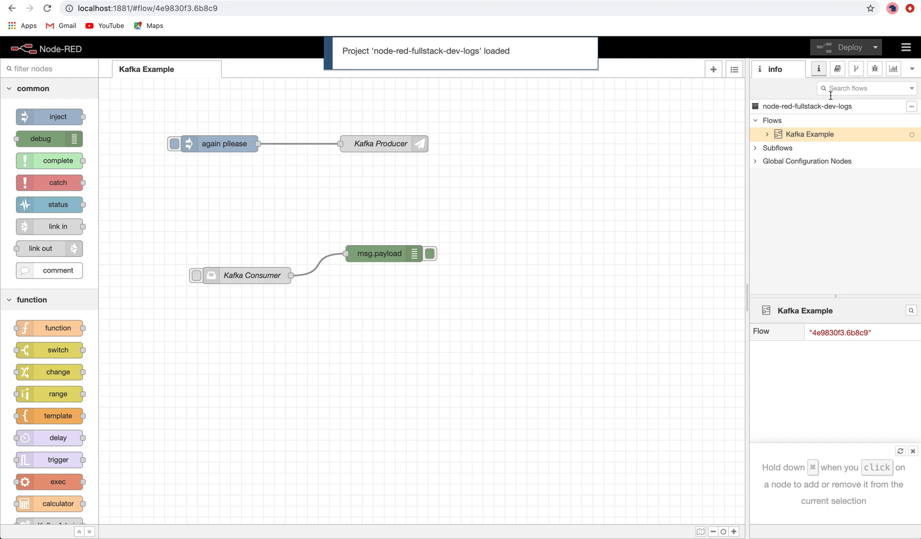
pyautogui.moveTo(875, 69)
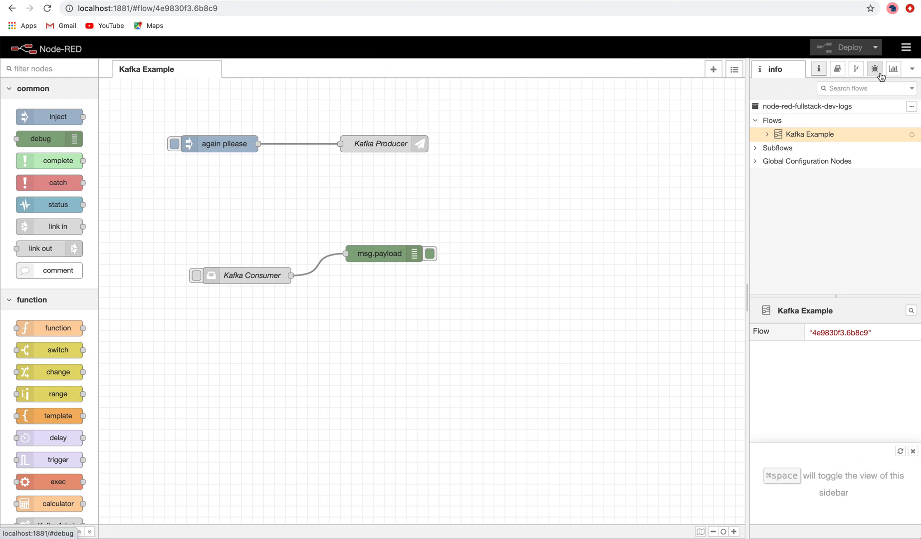
pyautogui.click(856, 69)
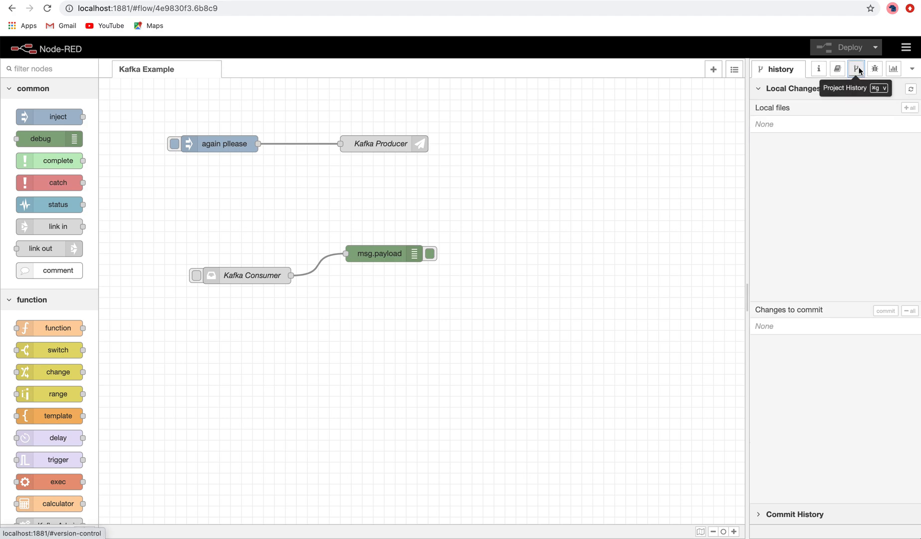
pyautogui.moveTo(858, 75)
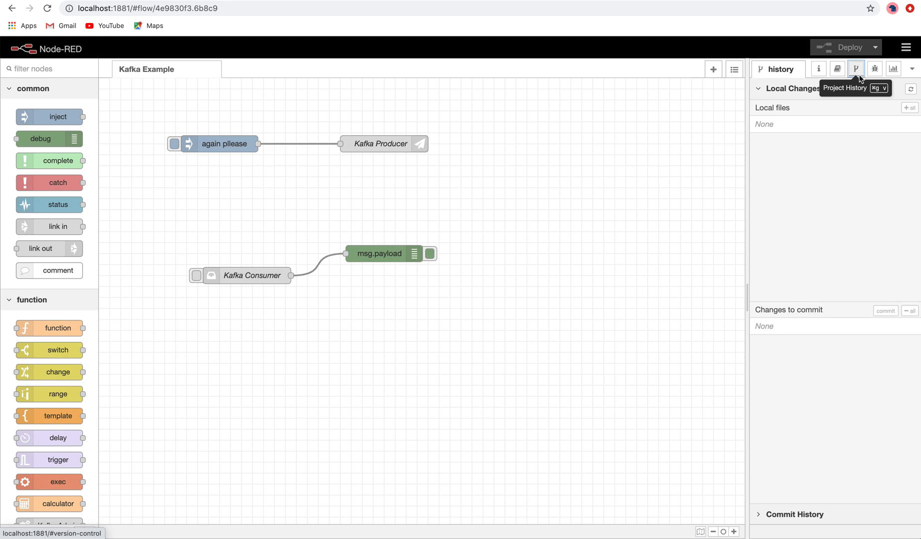
pyautogui.moveTo(816, 127)
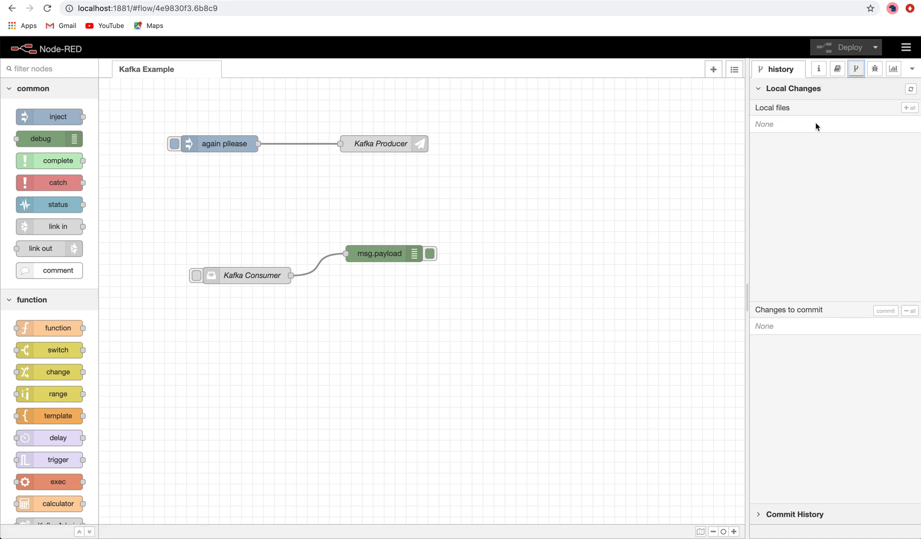
pyautogui.moveTo(831, 260)
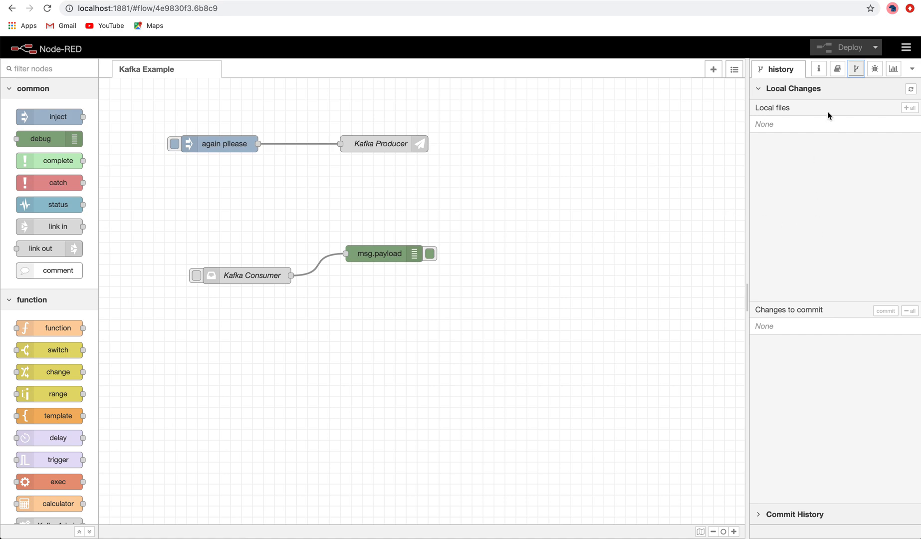
# - Return to the info sidebar after confirming nothing is pending to commit
pyautogui.click(818, 69)
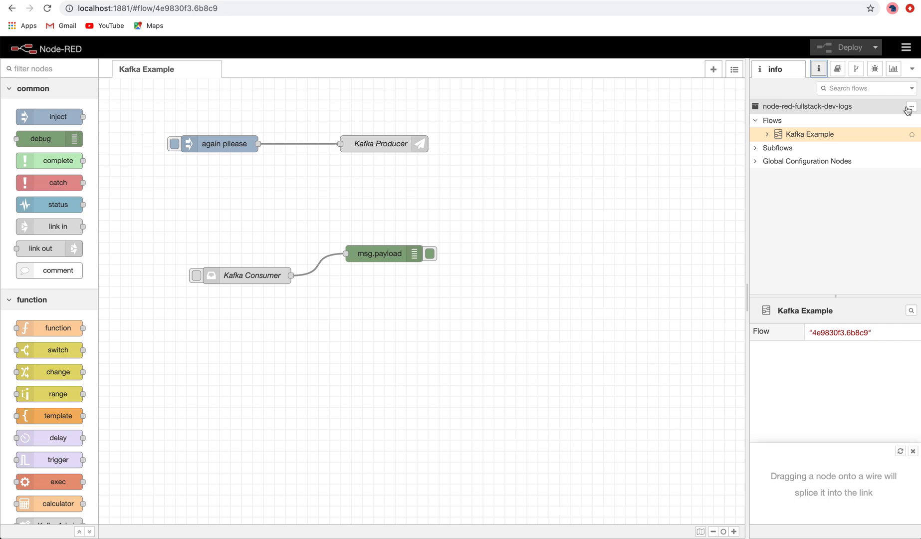
# - Open Project Settings for node-red-fullstack-dev-logs to check its branch and remotes
pyautogui.click(908, 107)
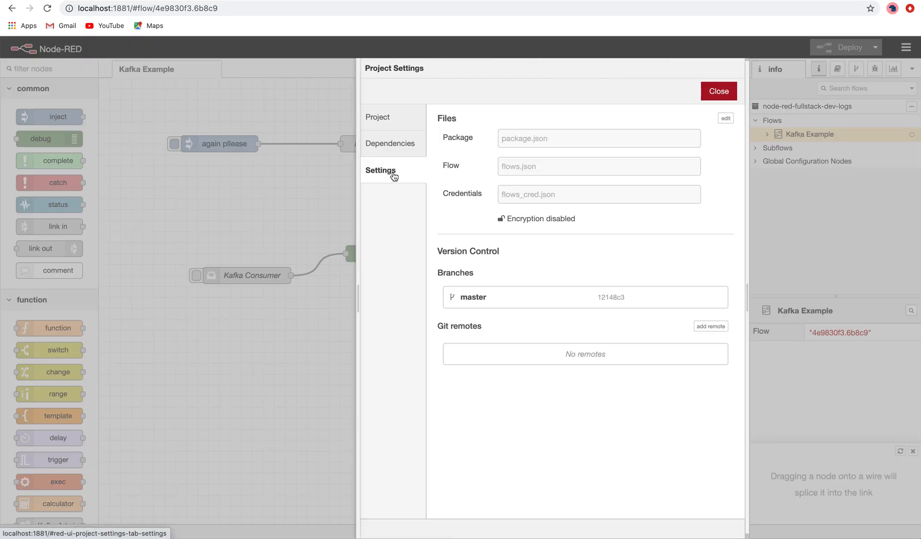
pyautogui.moveTo(450, 330)
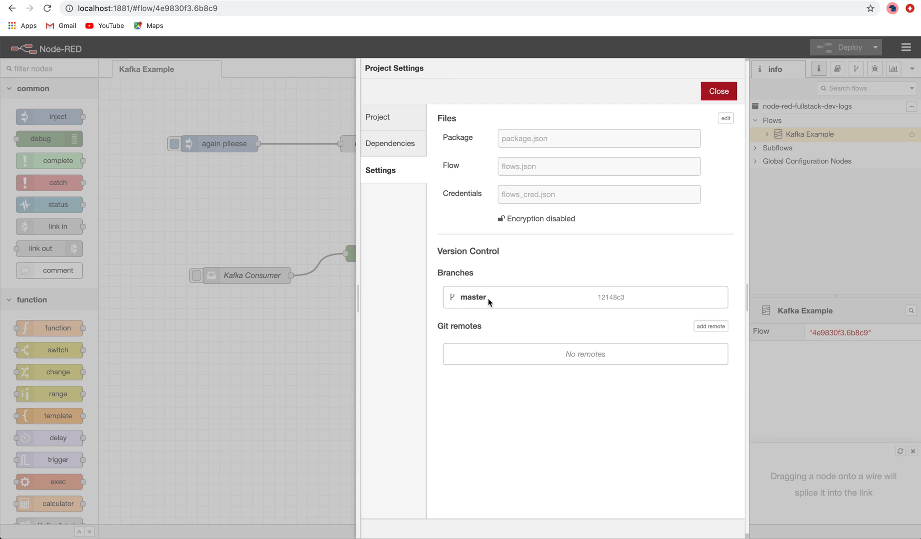
pyautogui.moveTo(541, 348)
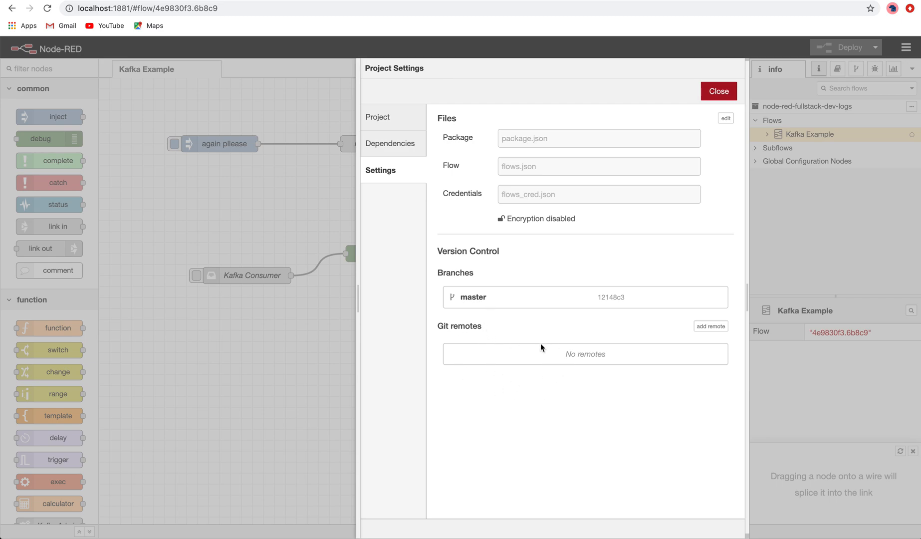
pyautogui.moveTo(590, 348)
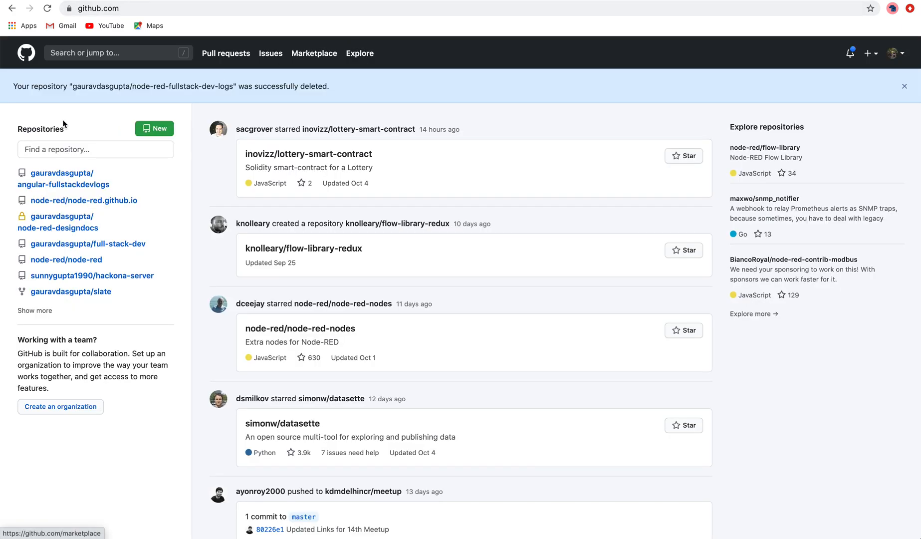
# - Create the empty repository node-red-fullstack-dev-logs and browse to github.com/gauravdasgupta/node-red-fullstack-dev-logs
pyautogui.click(154, 128)
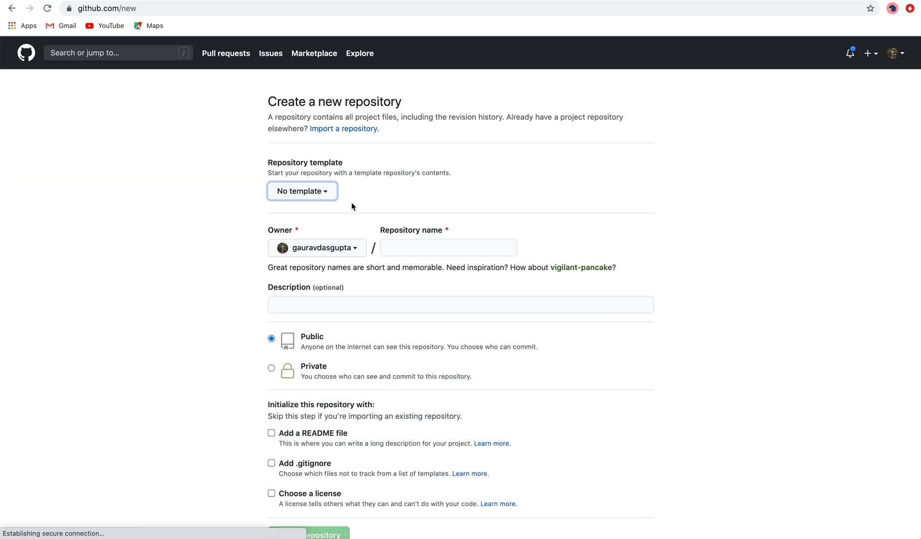
pyautogui.write('node-red-fullstack-dev')
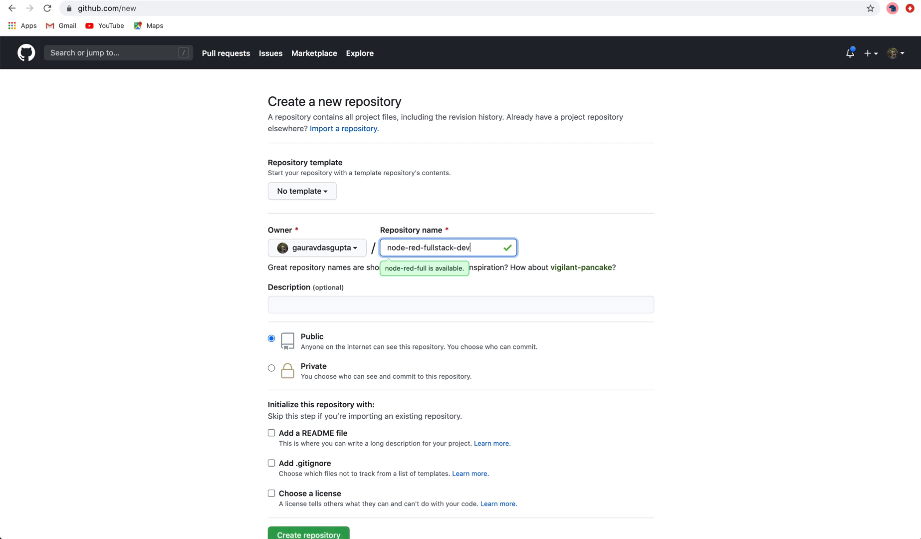
pyautogui.write('-logs')
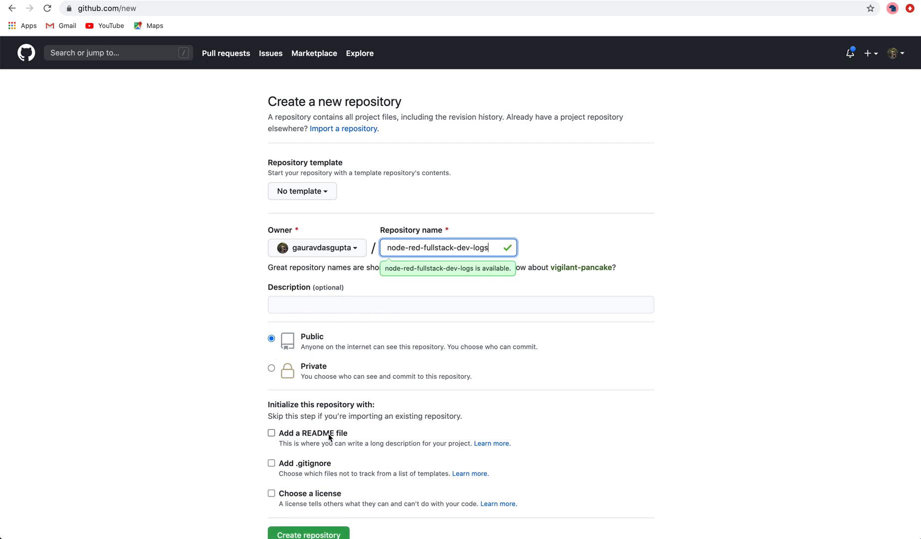
pyautogui.scroll(-3)
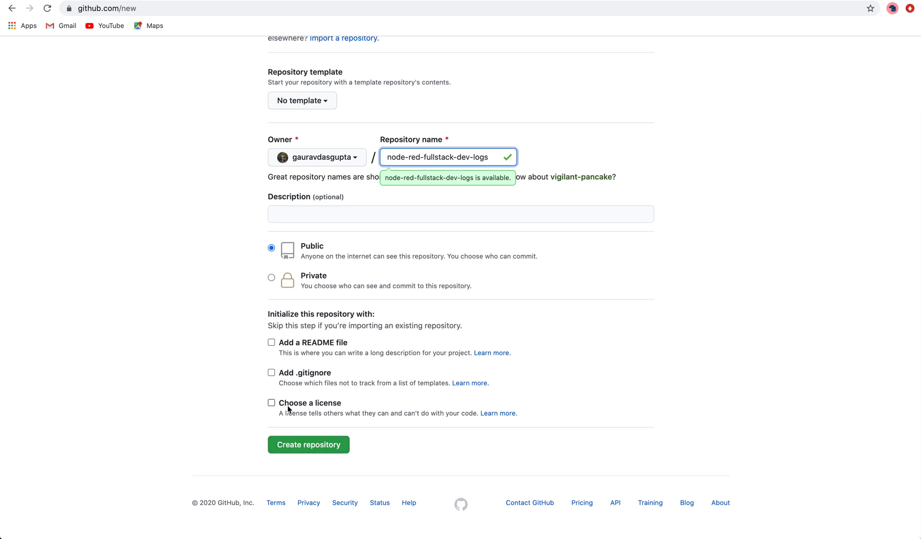
pyautogui.click(309, 444)
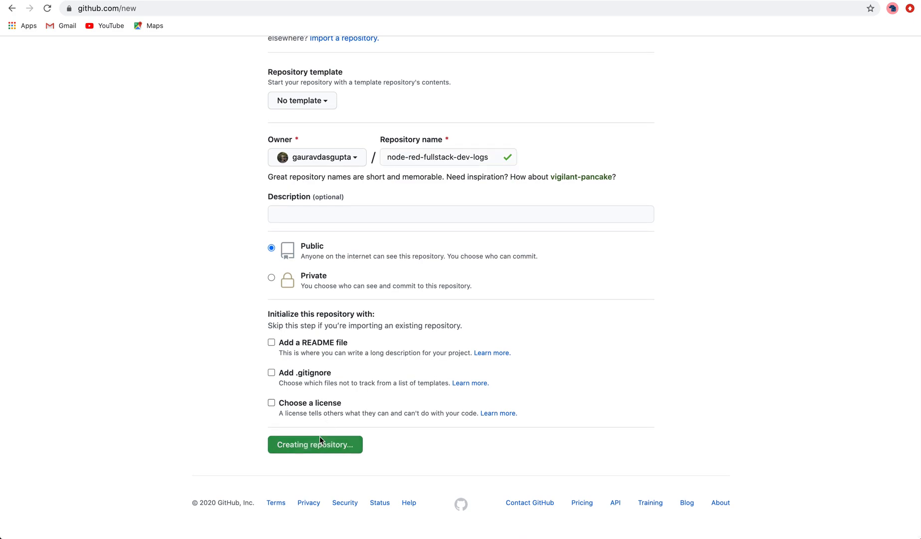
pyautogui.click(315, 444)
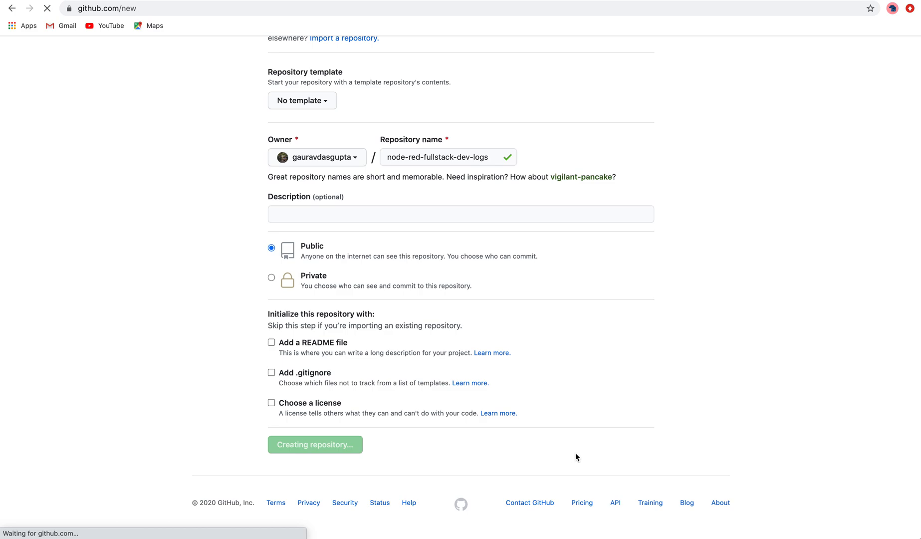
pyautogui.click(314, 444)
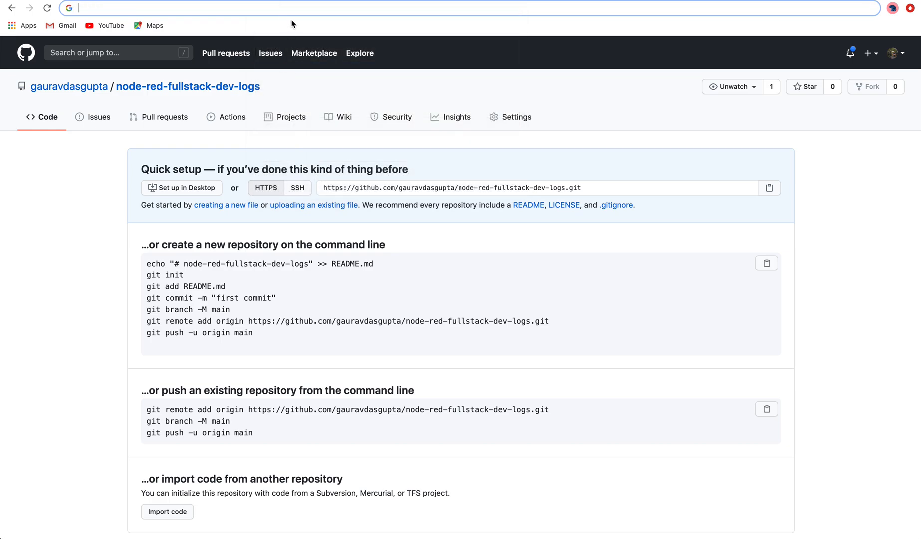
pyautogui.moveTo(294, 7)
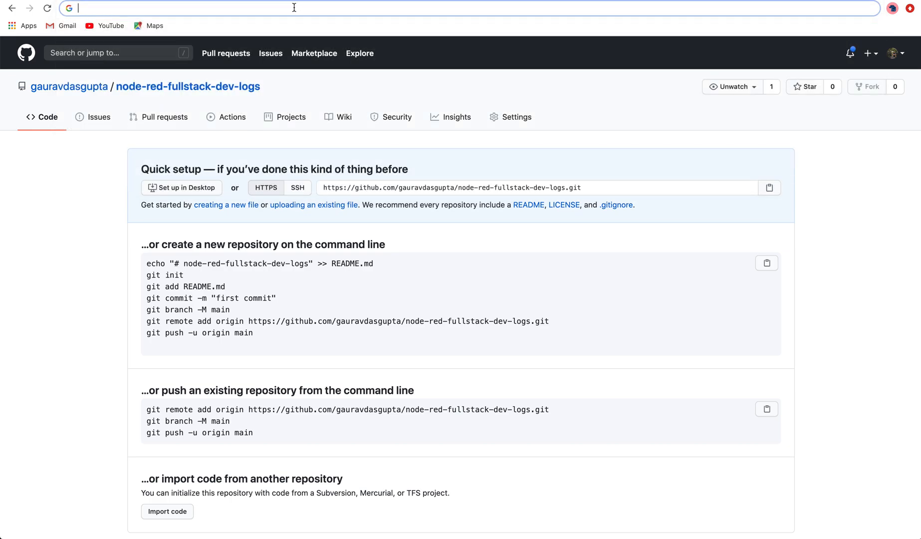
pyautogui.write('github.com/gauravdasgupta/node-red-fullstack-dev-logs')
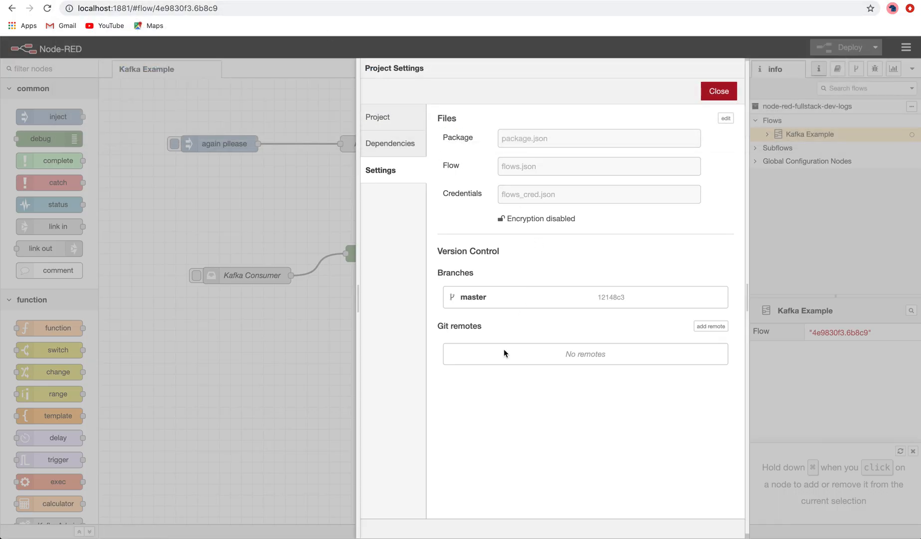
# - Add an origin remote pointing to the GitHub repository, then close Project Settings
pyautogui.click(709, 326)
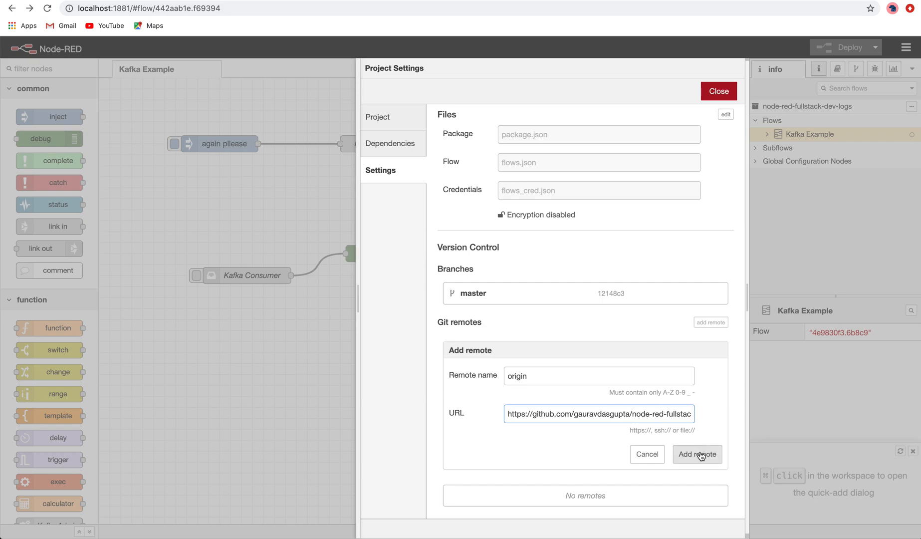
pyautogui.click(697, 454)
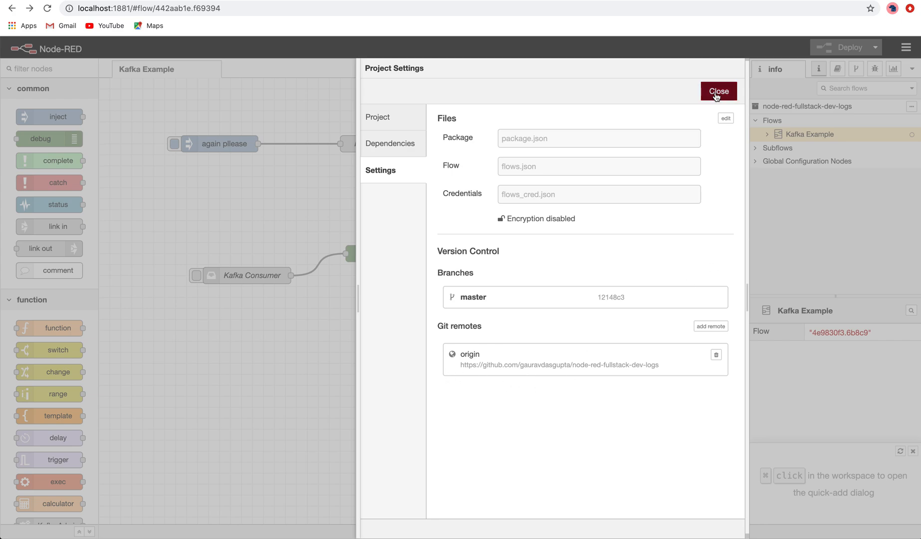
pyautogui.click(718, 91)
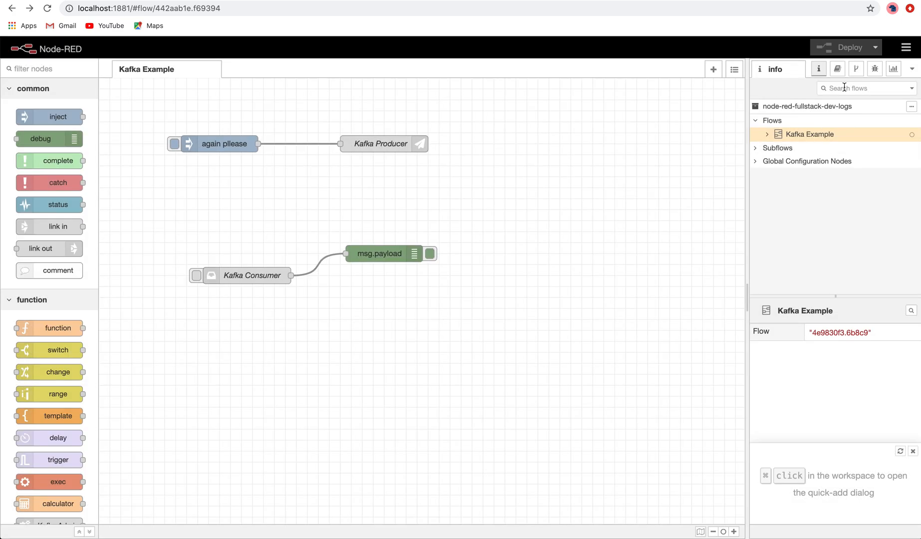
# - Create remote branch origin/youtube as upstream and push the project to it
pyautogui.click(855, 69)
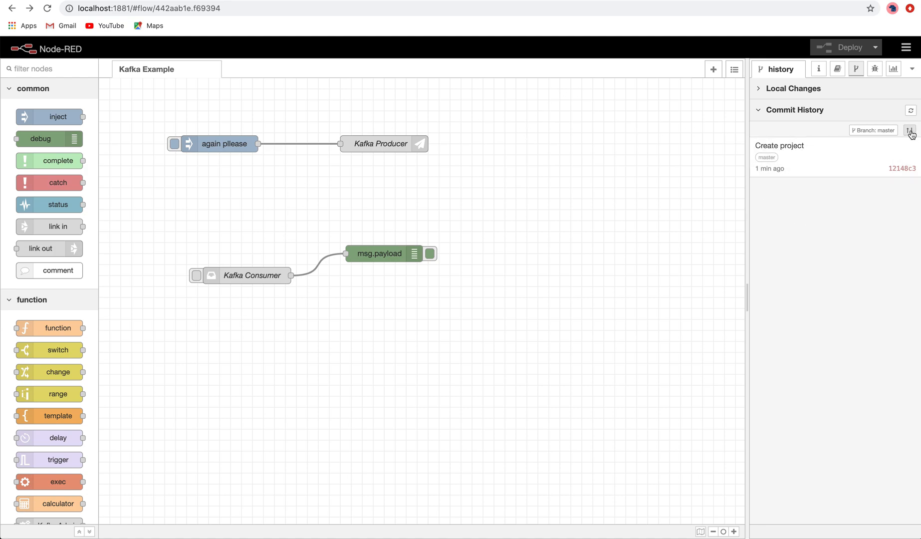
pyautogui.click(910, 130)
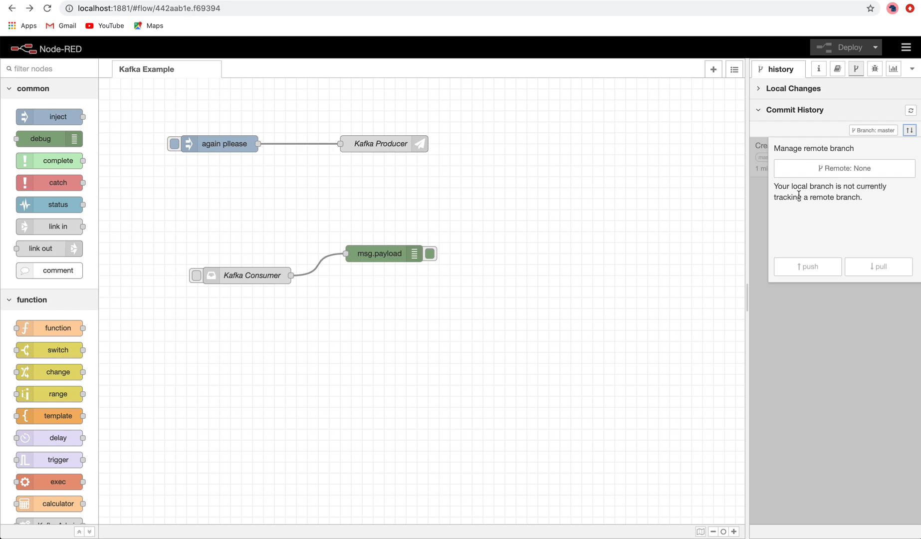
pyautogui.click(843, 168)
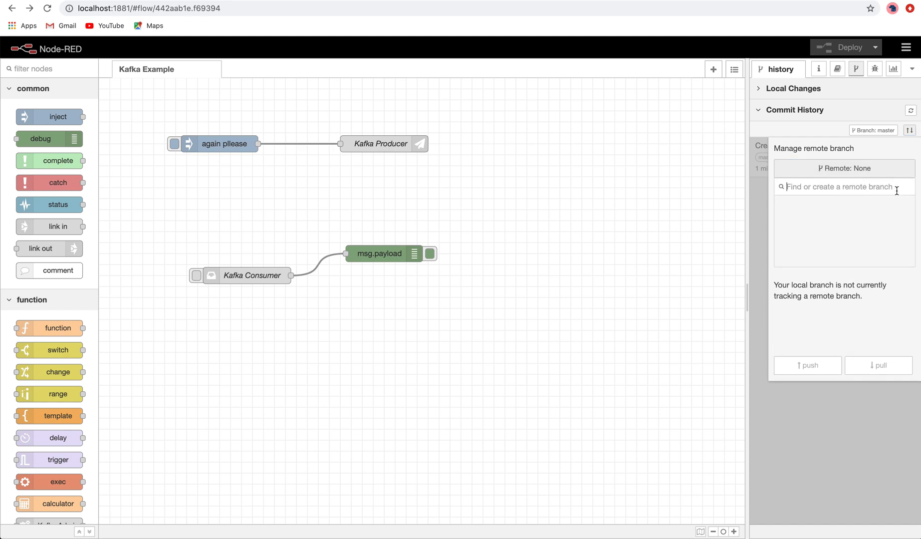
pyautogui.write('yout')
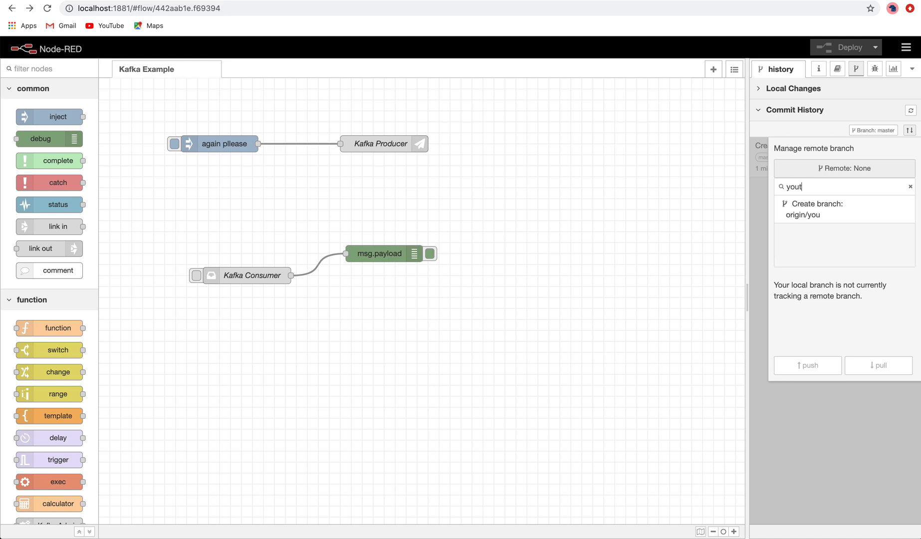
pyautogui.write('u')
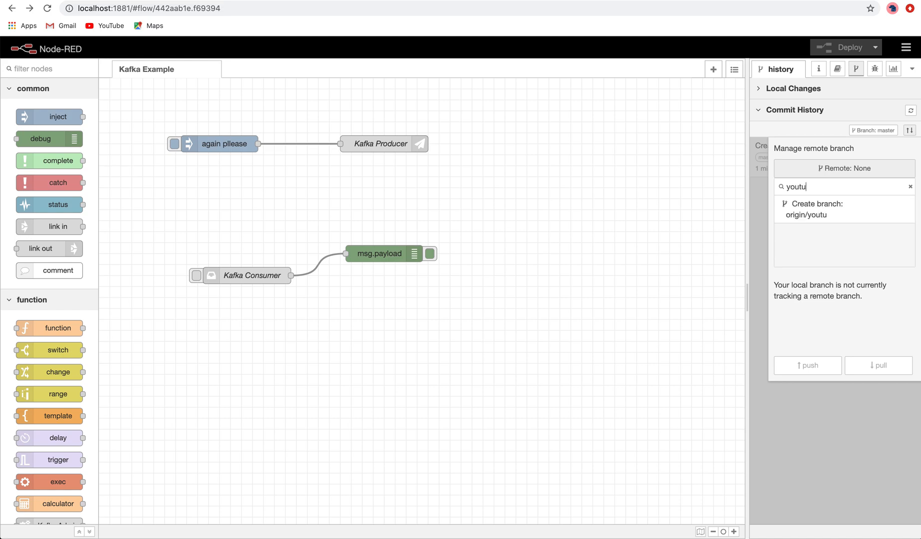
pyautogui.write('be')
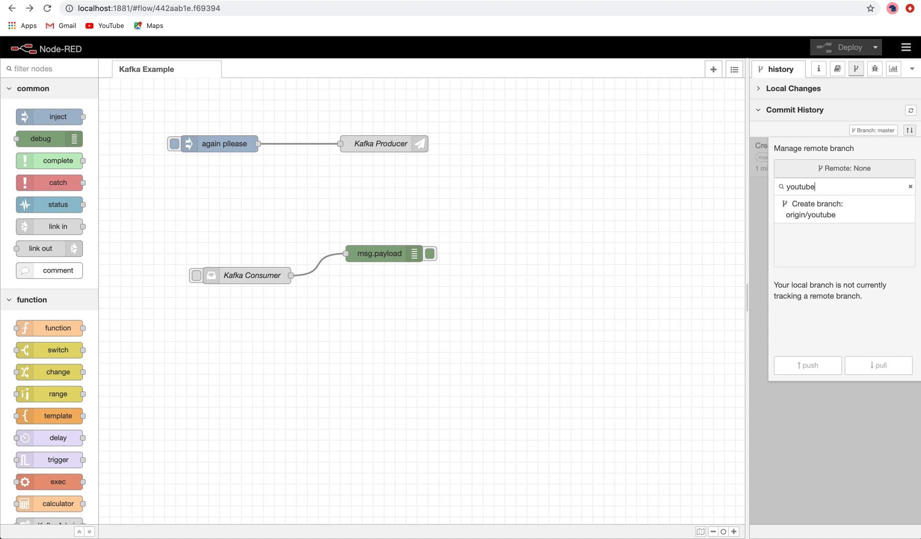
pyautogui.moveTo(866, 239)
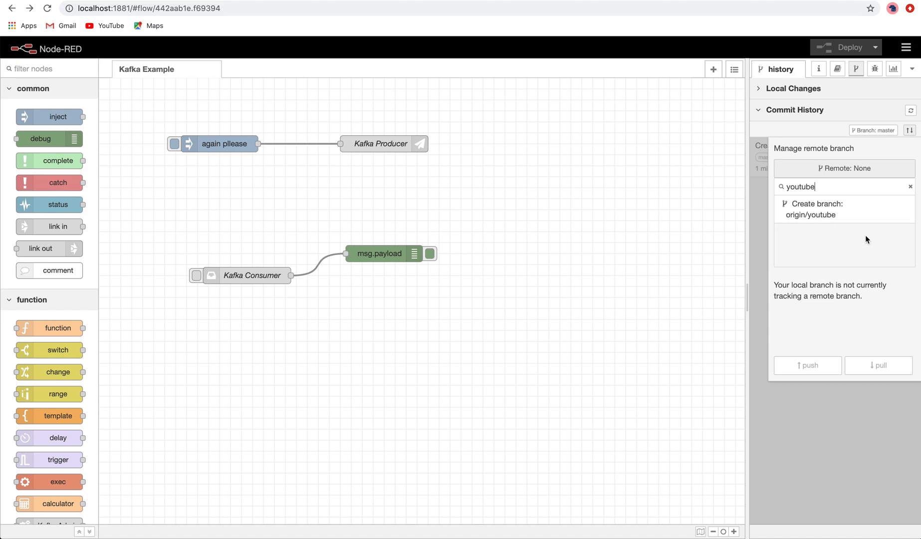
pyautogui.click(814, 208)
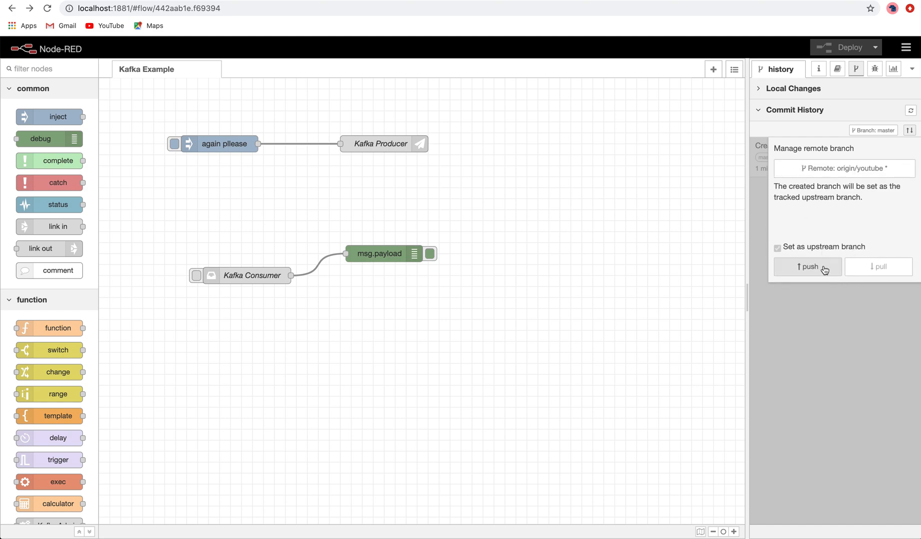
pyautogui.click(808, 266)
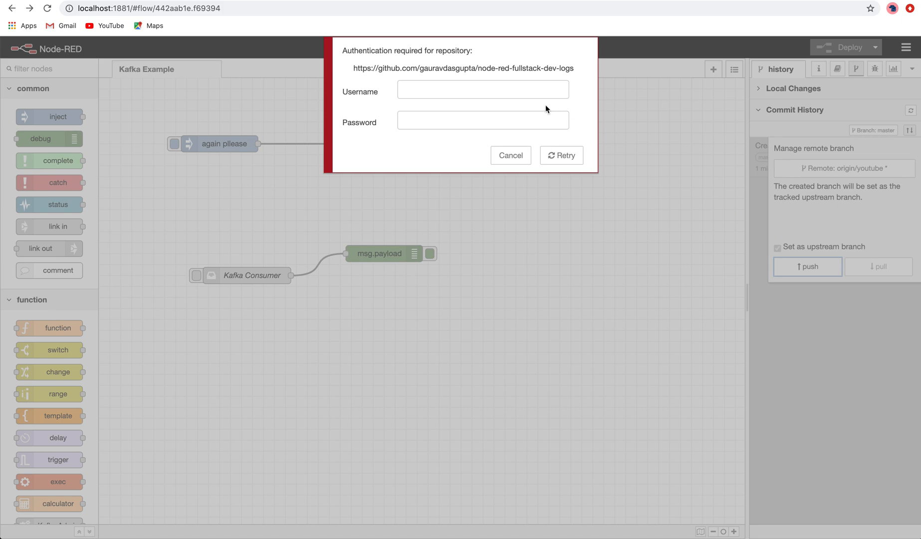
# - Sign in to GitHub as 'gaura' and push the project to origin/youtube again
pyautogui.write('gaura')
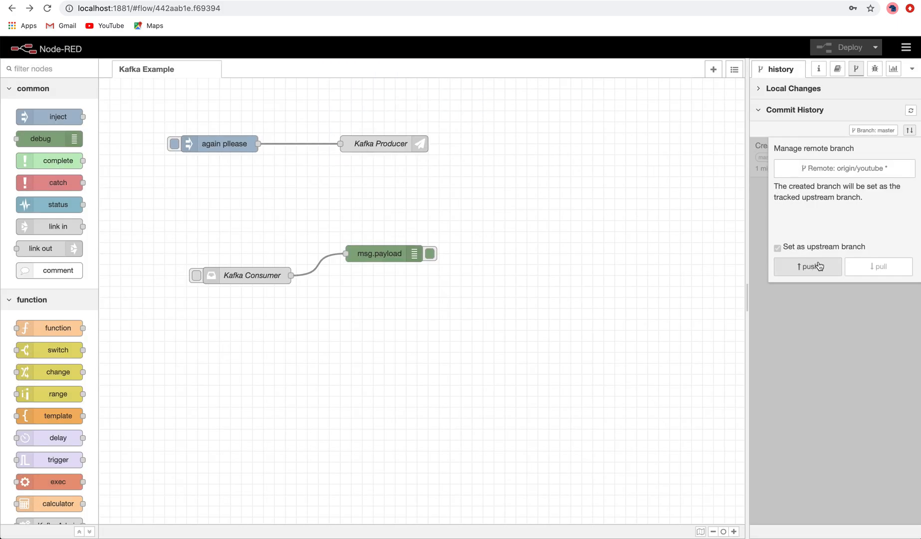
pyautogui.click(807, 267)
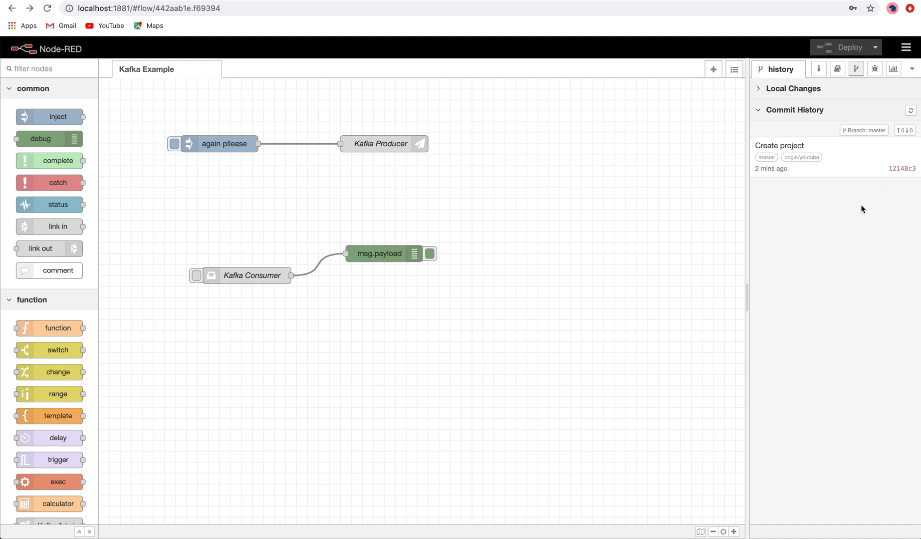
pyautogui.moveTo(771, 175)
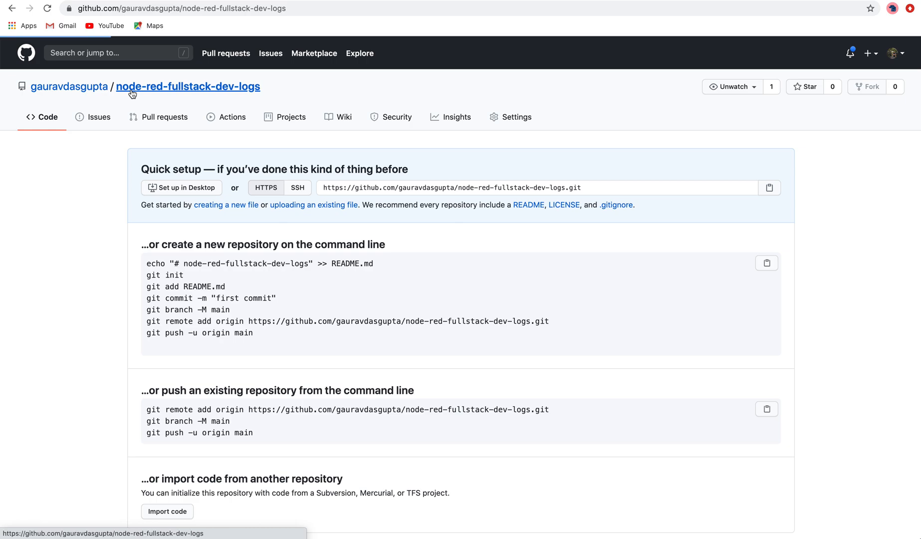
# - Reload the node-red-fullstack-dev-logs repository and check the youtube branch's five files
pyautogui.click(188, 86)
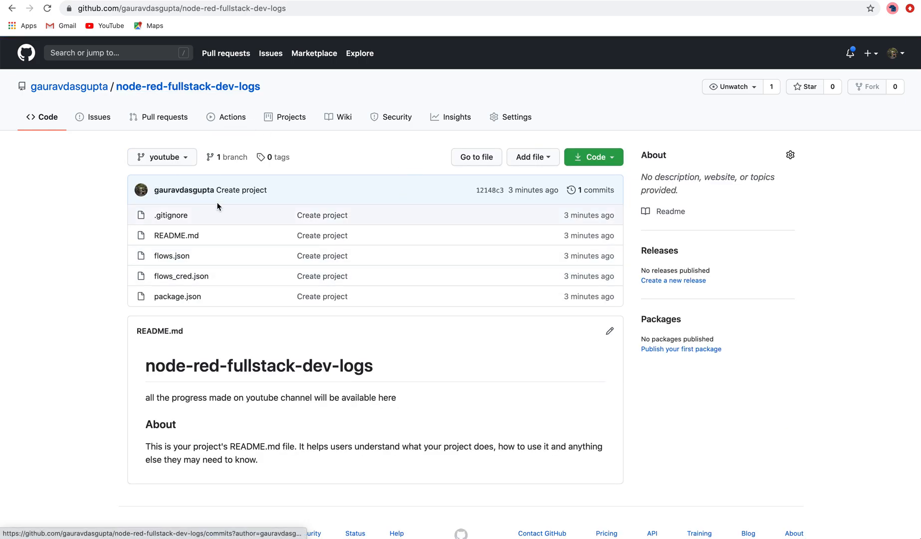
pyautogui.moveTo(205, 255)
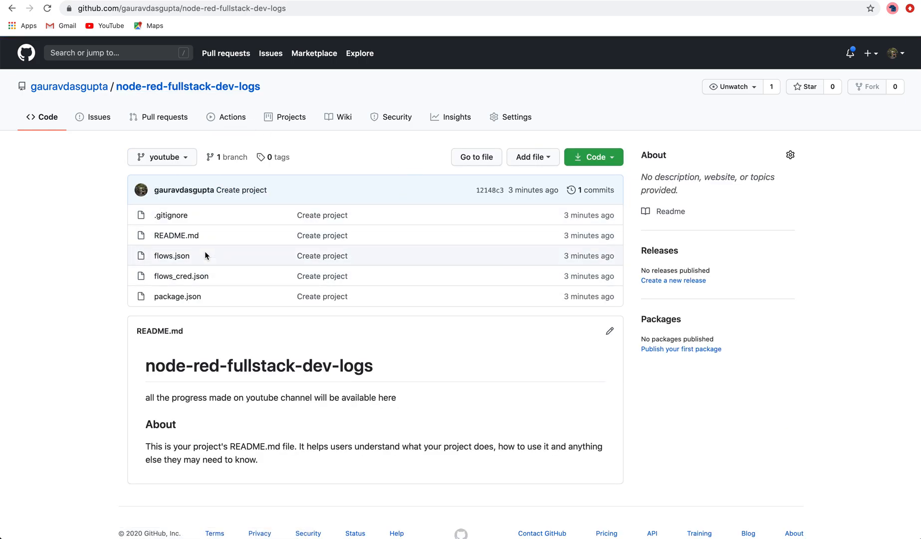
pyautogui.click(171, 255)
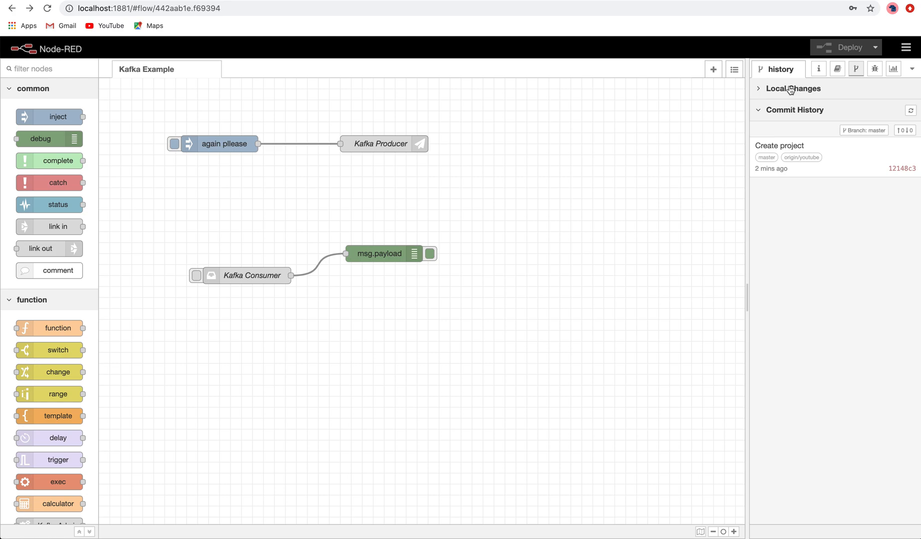
# - Nudge the Kafka Producer node upward, deploy the flow, and stage flows.json
pyautogui.click(796, 89)
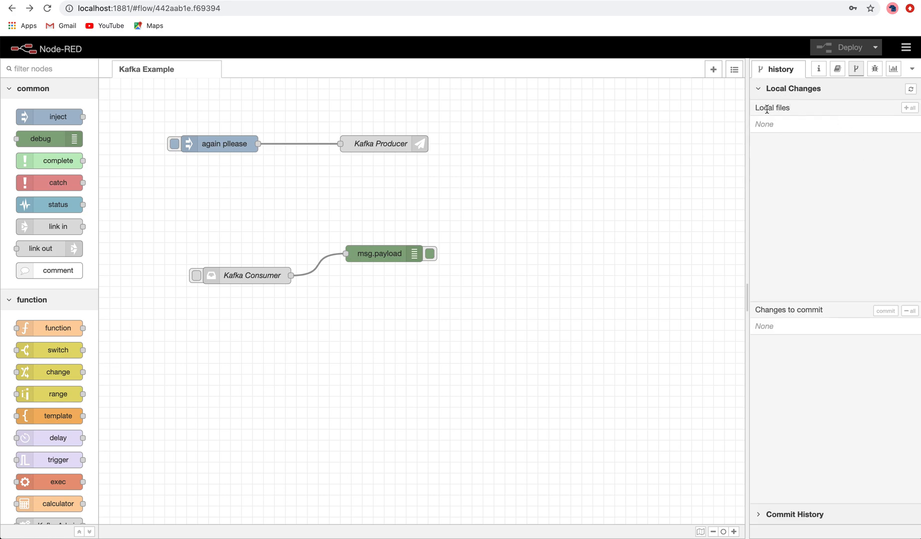
pyautogui.moveTo(381, 143); pyautogui.dragTo(372, 132)
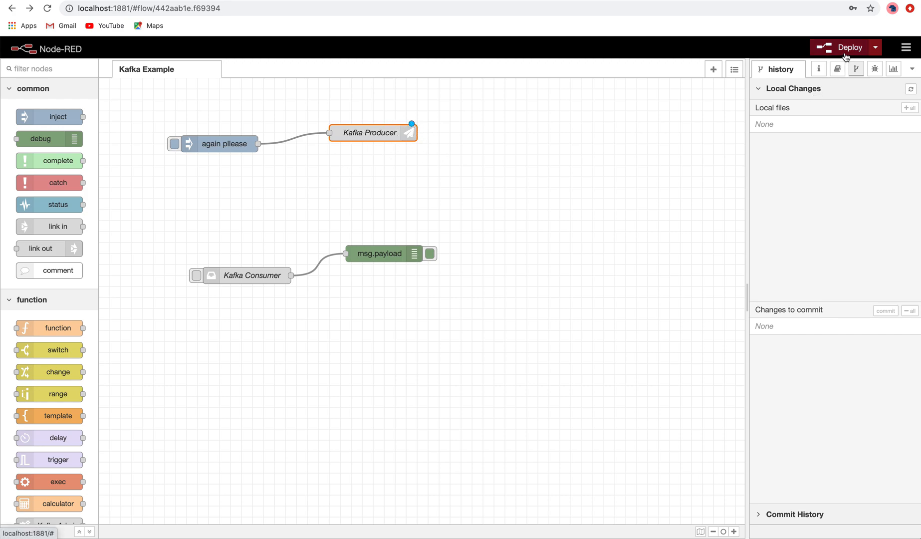
pyautogui.click(845, 47)
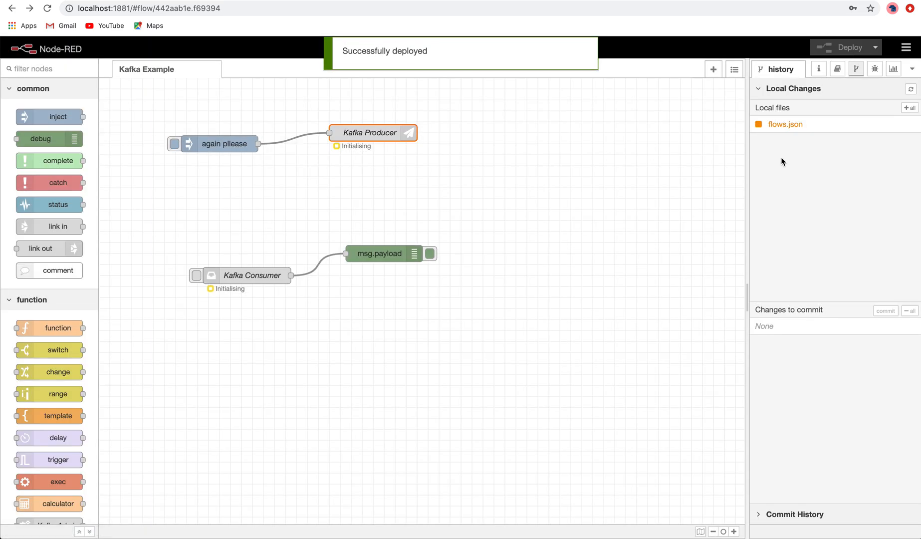
pyautogui.moveTo(785, 125)
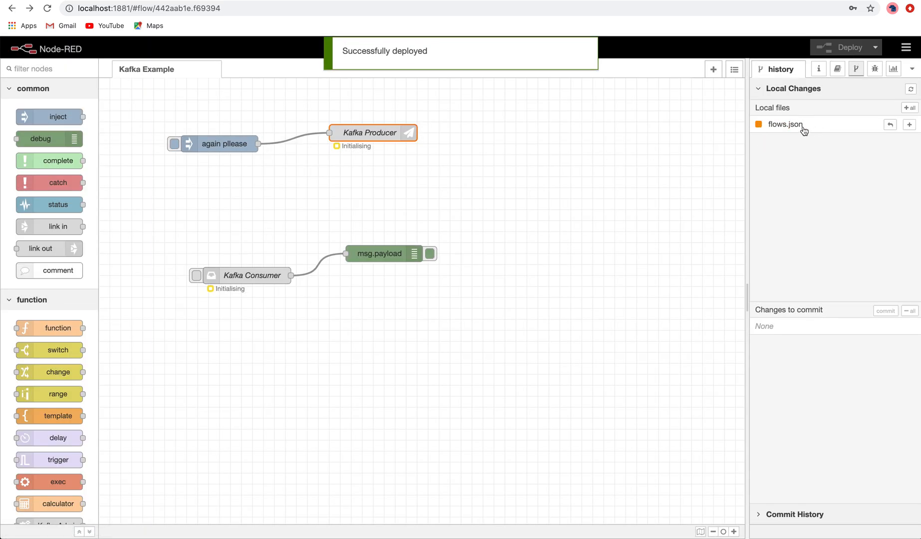
pyautogui.moveTo(910, 124)
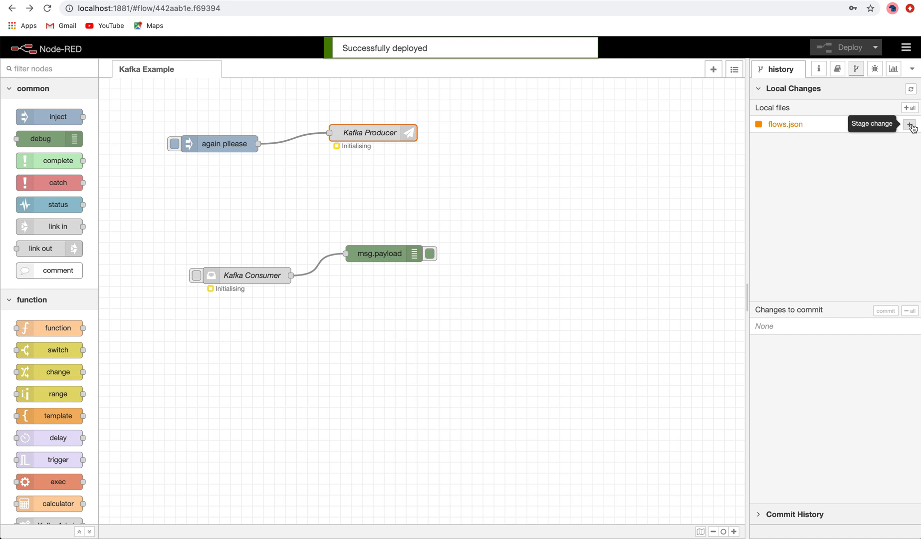
pyautogui.click(910, 126)
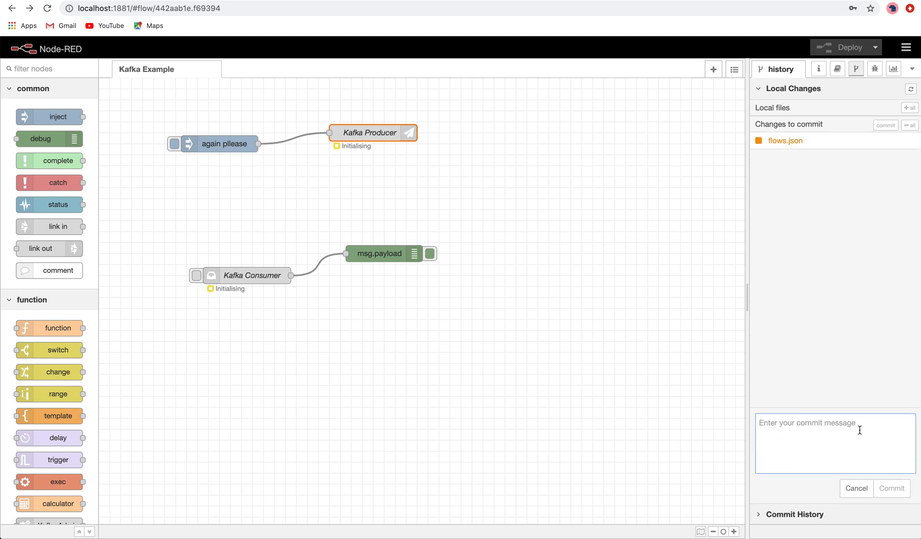
# - Commit the staged flows.json change with message 'test for commit'
pyautogui.write('test for')
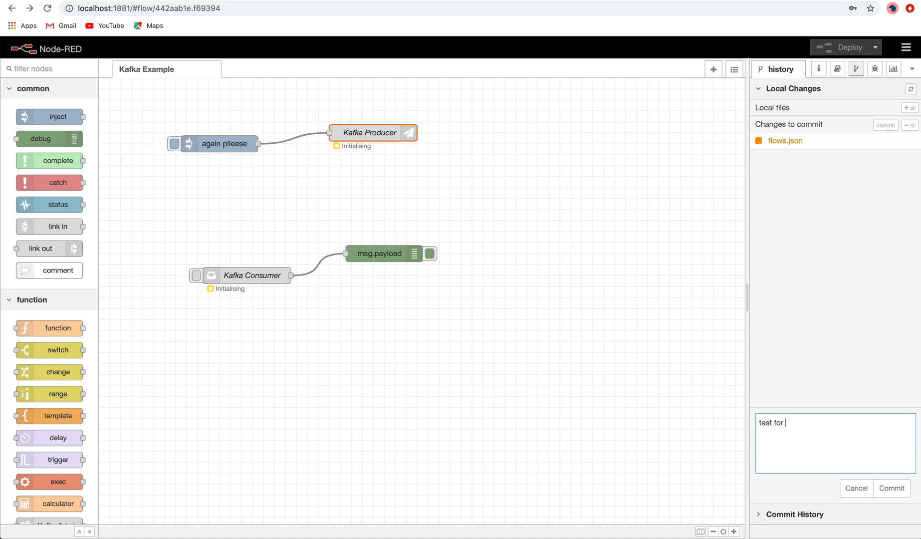
pyautogui.write('commit')
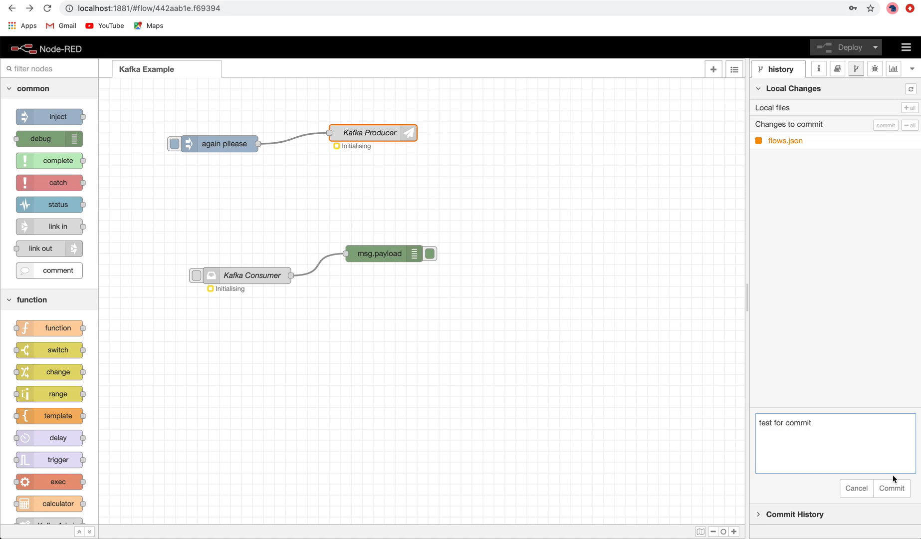
pyautogui.click(890, 487)
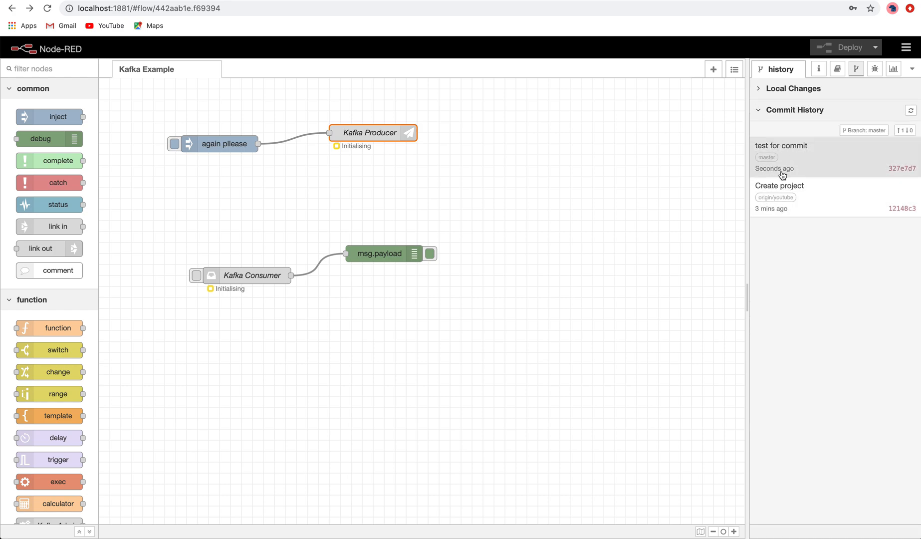
# - Push the new commit to origin/youtube and view the push log
pyautogui.click(904, 130)
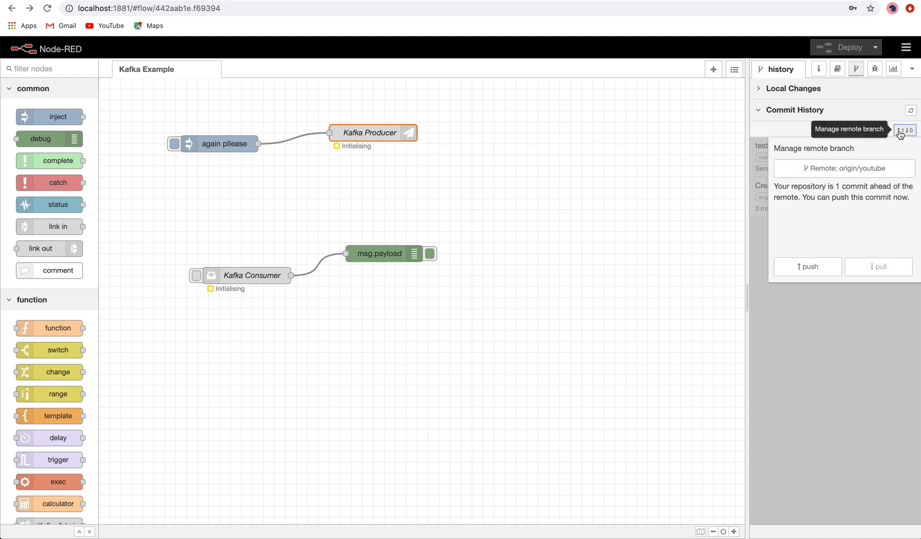
pyautogui.click(807, 267)
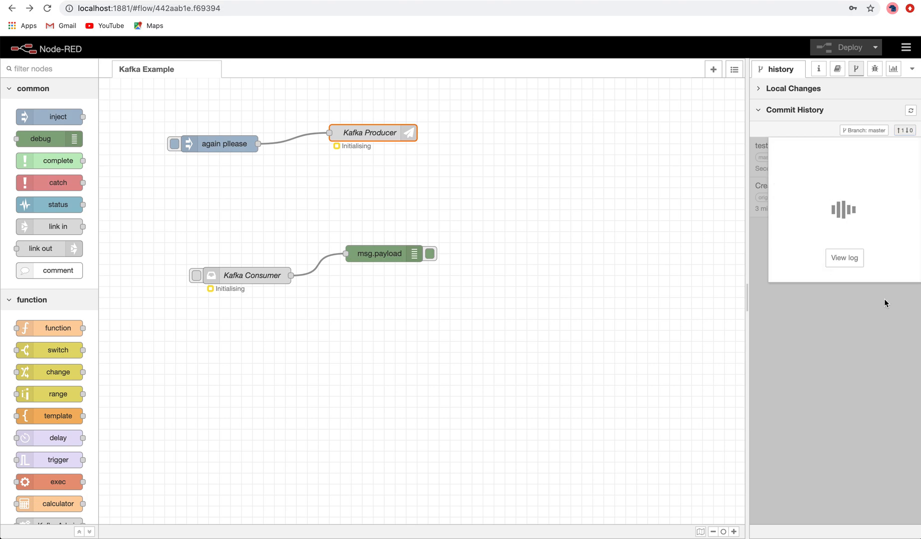
pyautogui.click(844, 257)
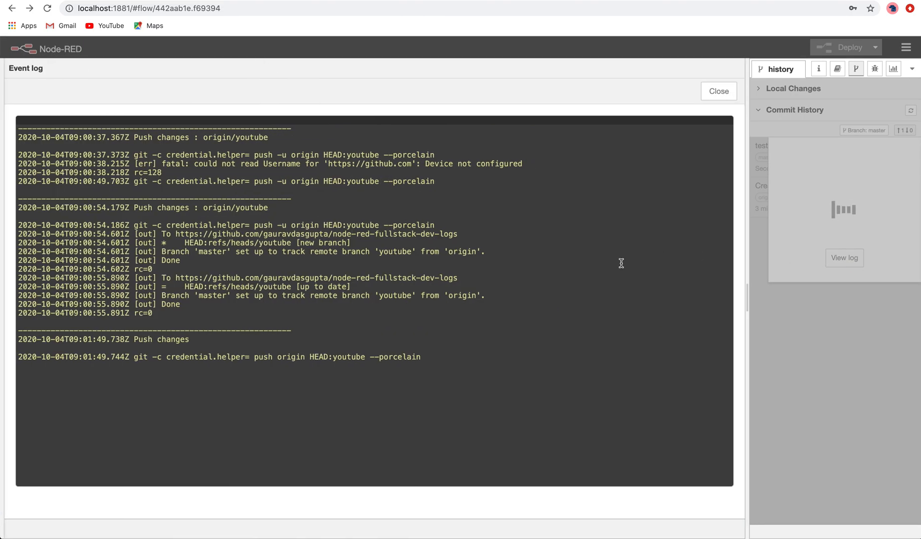
pyautogui.moveTo(272, 383)
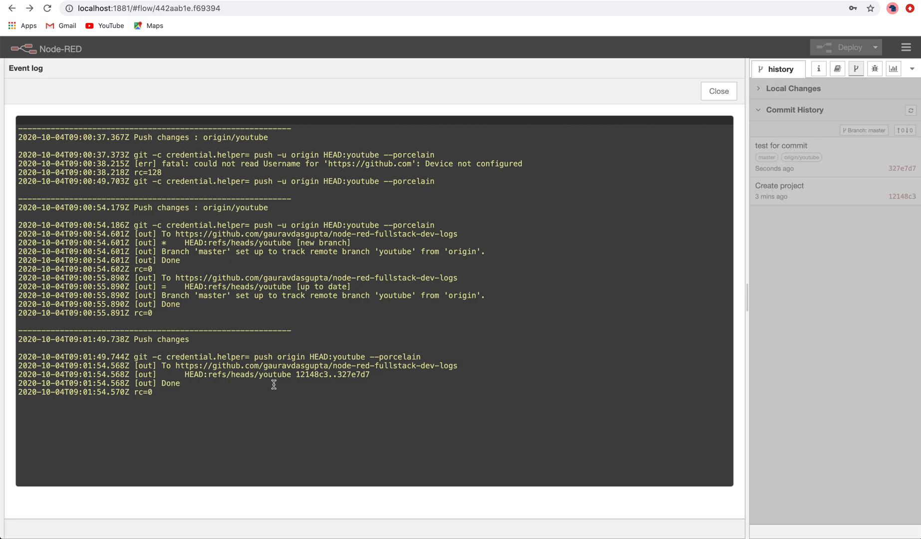
pyautogui.moveTo(725, 110)
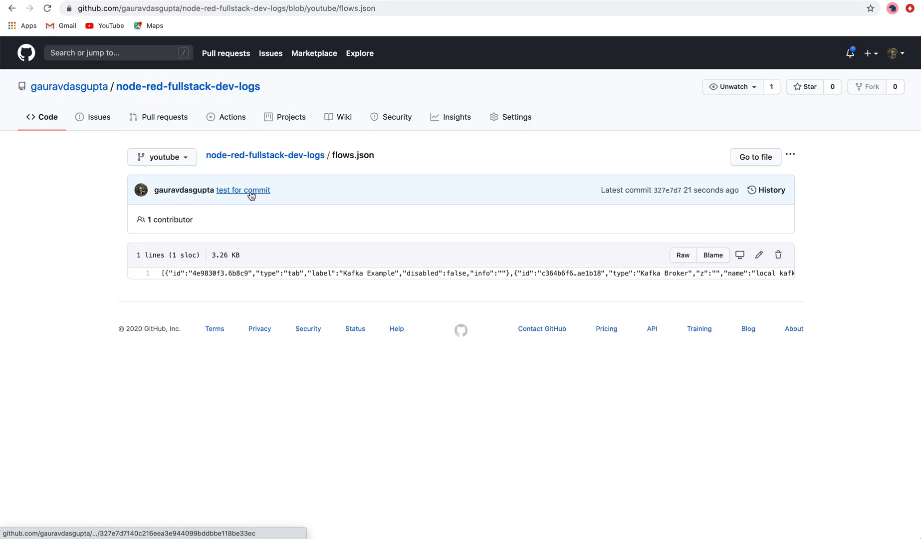
# - Review the 'test for commit' flows.json diff on GitHub, then return to the repository page
pyautogui.click(242, 189)
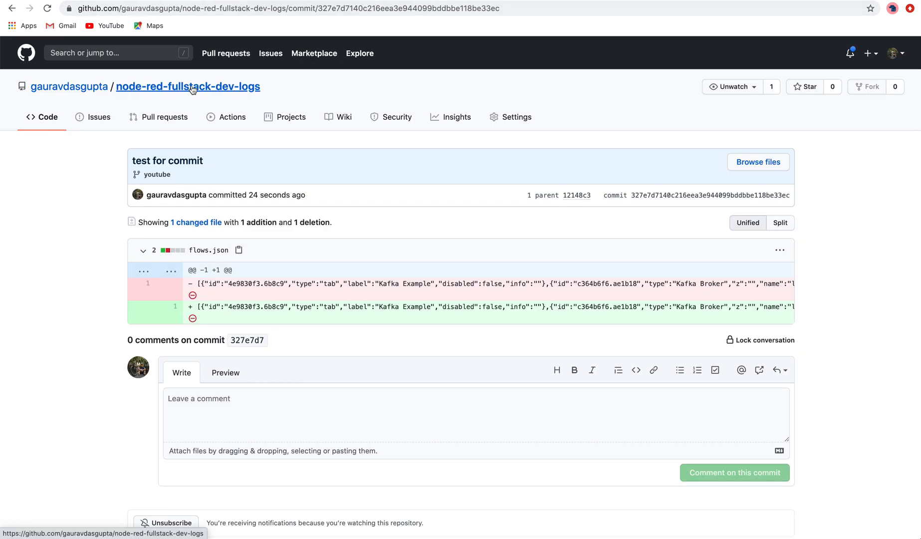
pyautogui.click(188, 86)
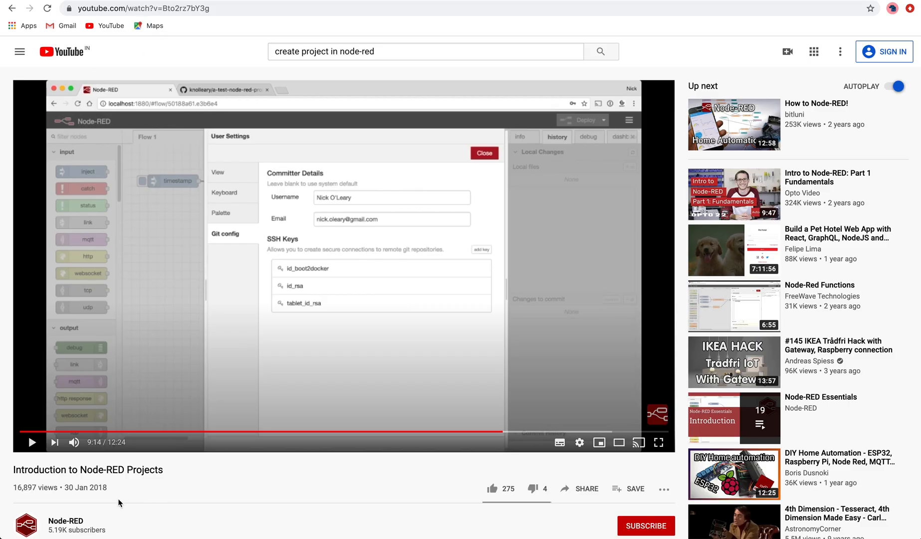
pyautogui.moveTo(264, 72)
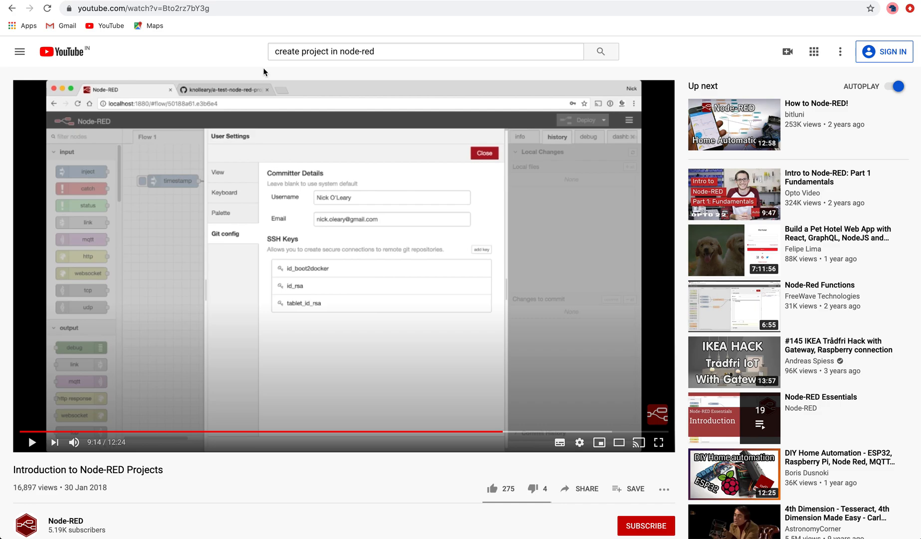